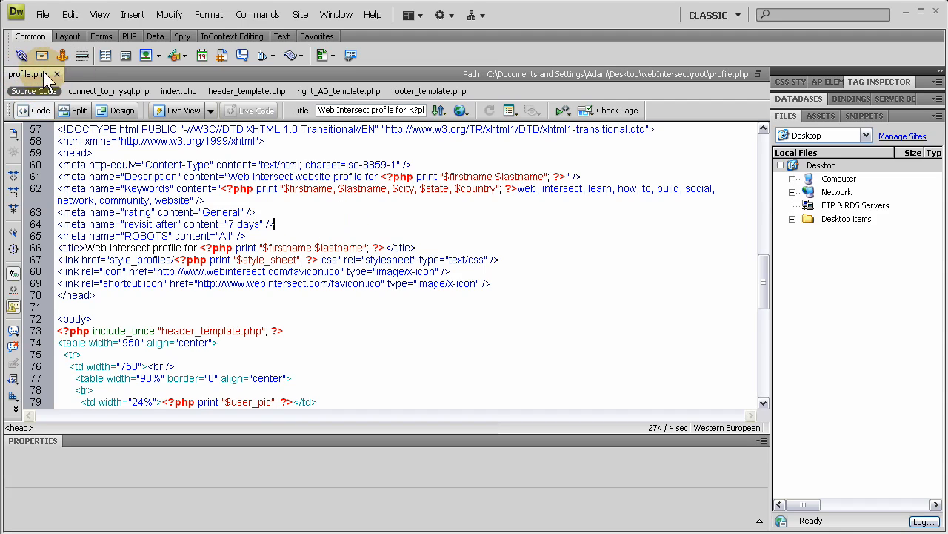
pyautogui.moveTo(481, 421)
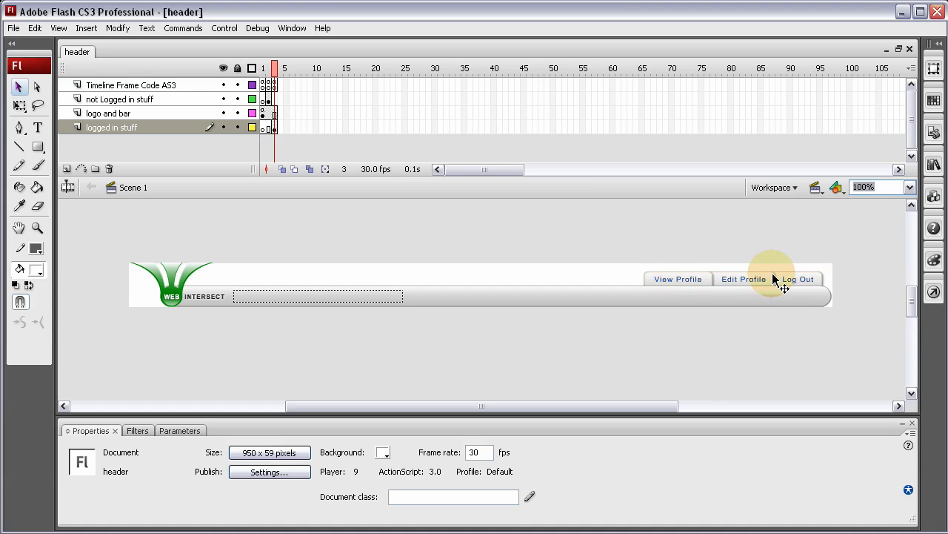
# Give the Edit Profile header button an instance name starting 'edit_'
pyautogui.click(743, 278)
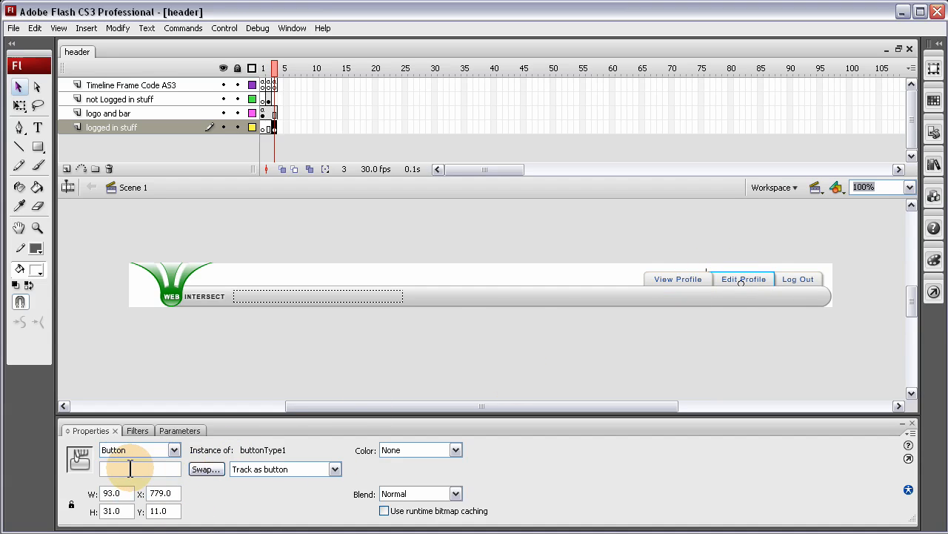
pyautogui.write('edit_')
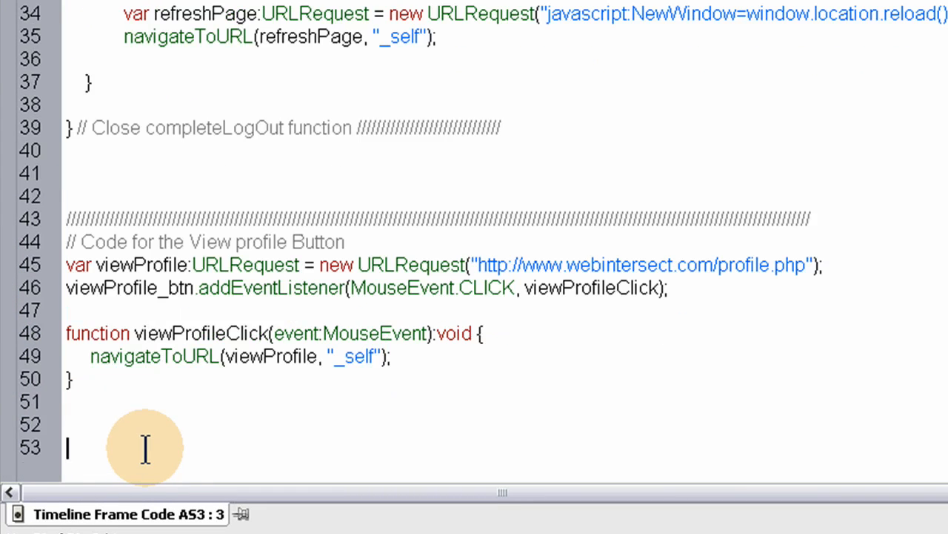
pyautogui.moveTo(165, 441)
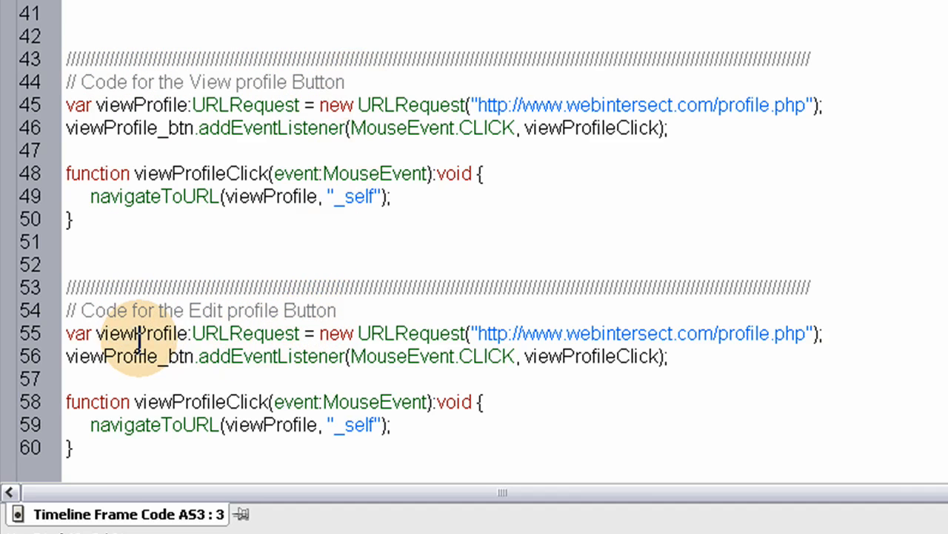
# Rename the copied View Profile block to editProfile, editProfile_btn and edit_profile.php
pyautogui.doubleClick(113, 333)
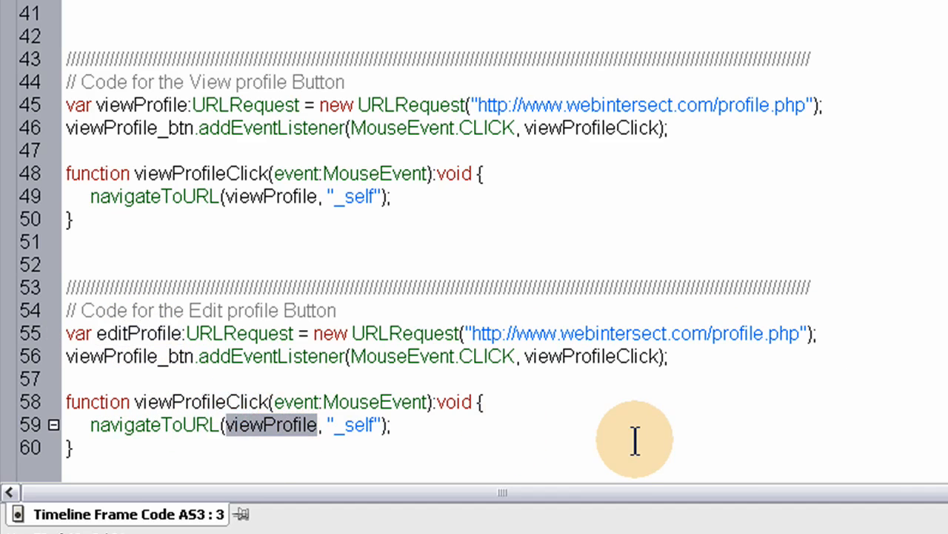
pyautogui.write('editProfile')
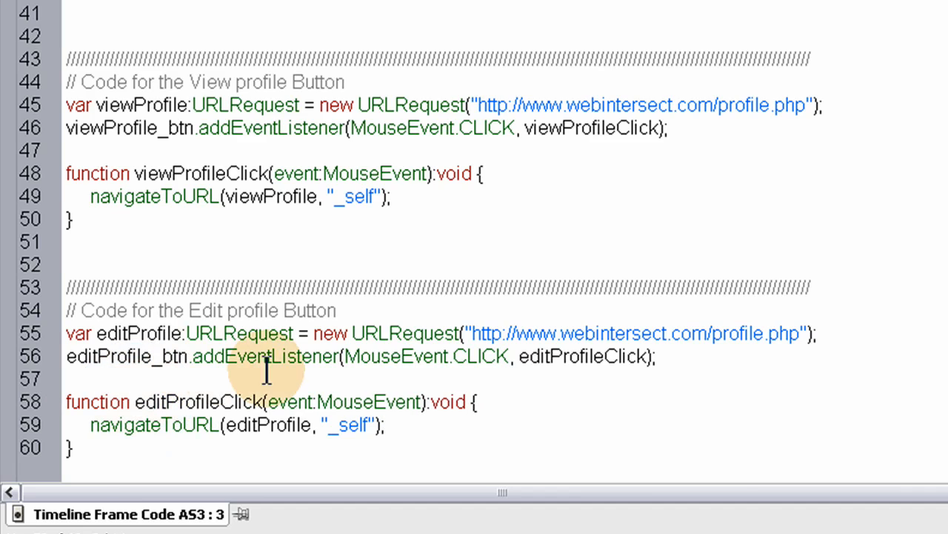
pyautogui.moveTo(709, 332)
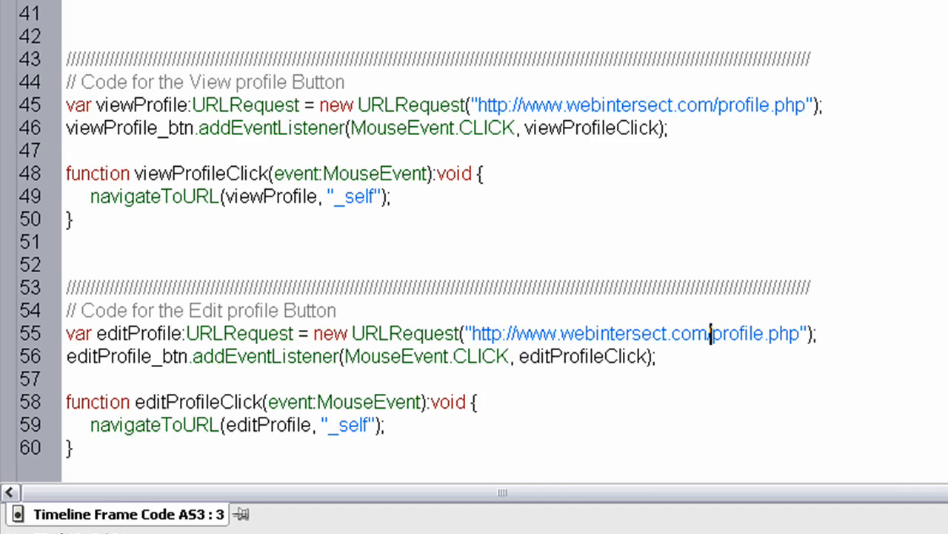
pyautogui.write('edit_')
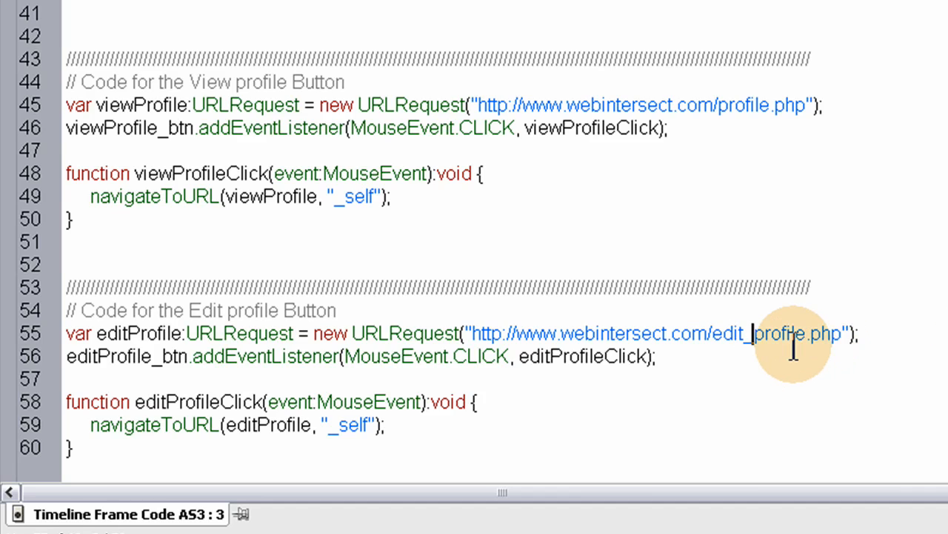
pyautogui.write('_')
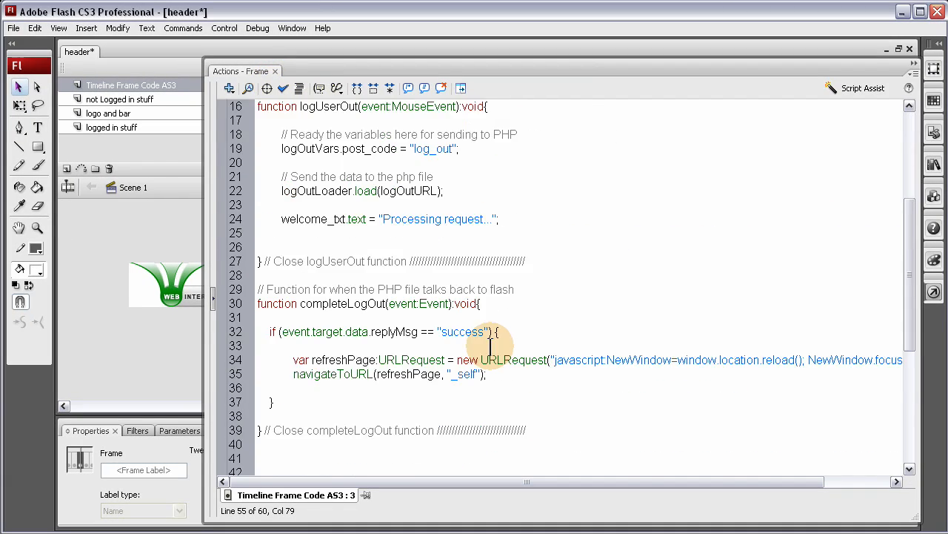
pyautogui.scroll(-3)
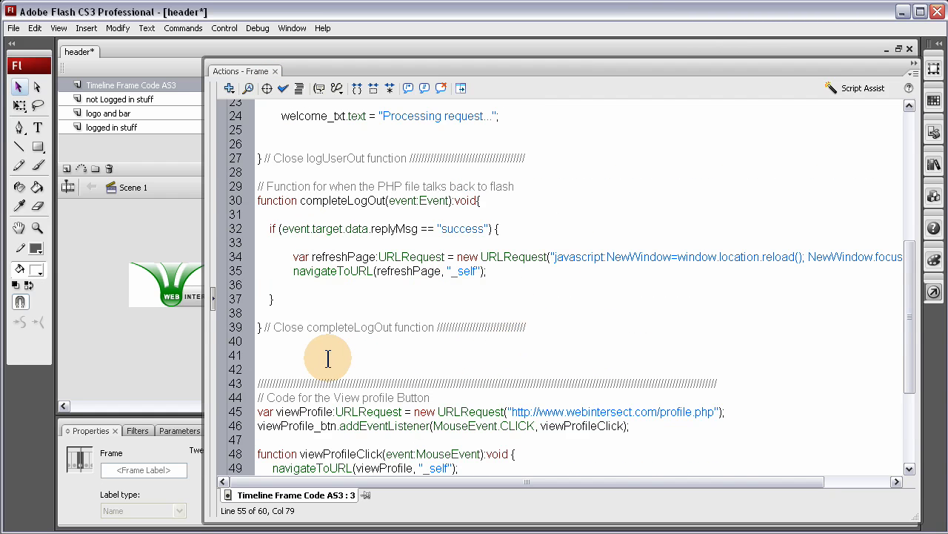
pyautogui.scroll(-3)
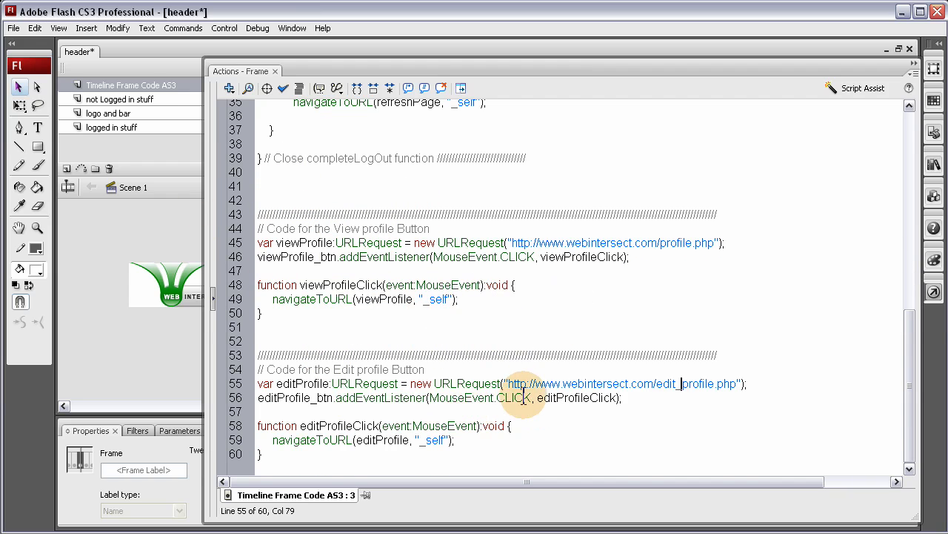
pyautogui.moveTo(634, 313)
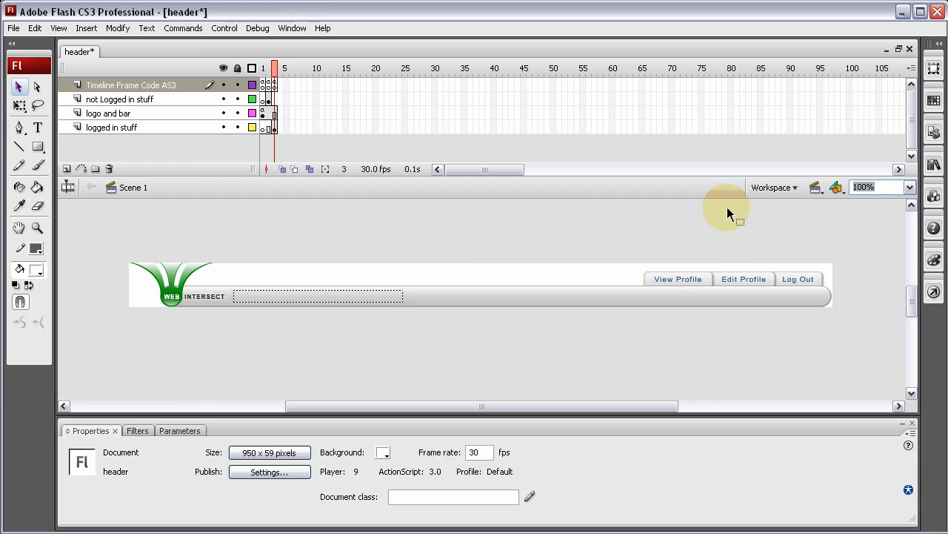
pyautogui.moveTo(551, 280)
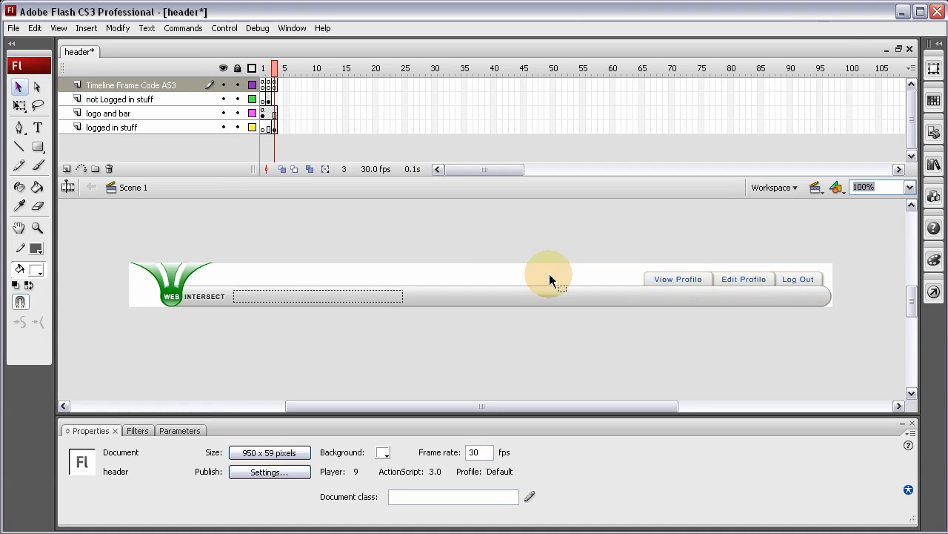
pyautogui.moveTo(808, 307)
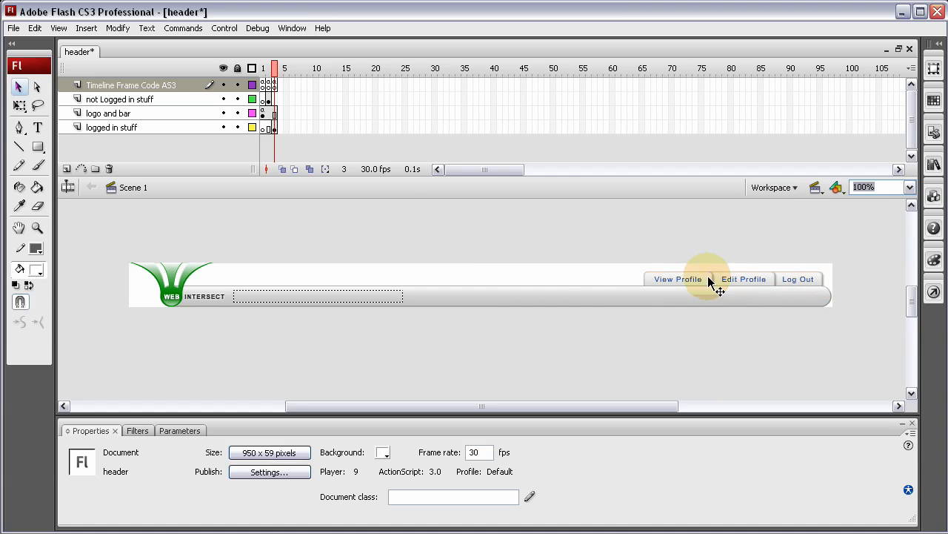
# Close the Actions panel to view the header's three buttons
pyautogui.click(275, 84)
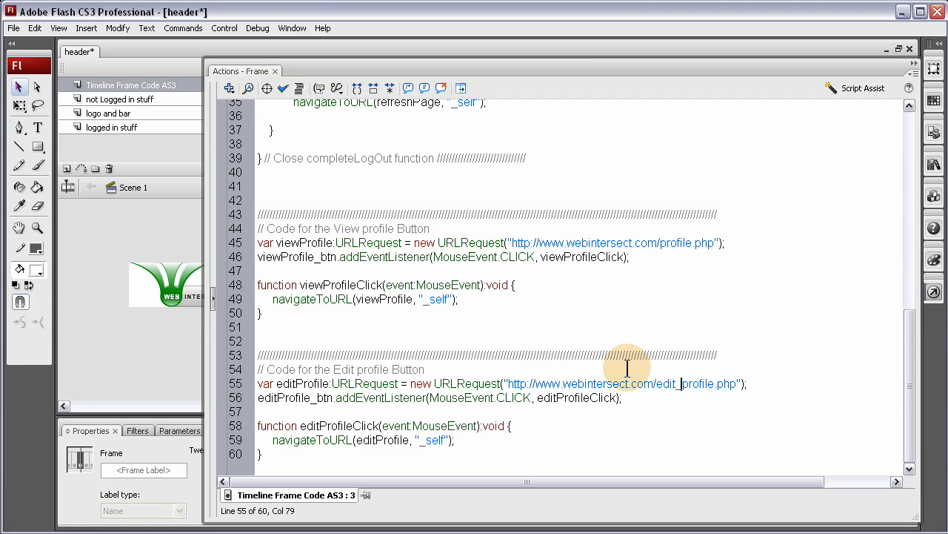
pyautogui.moveTo(100, 380)
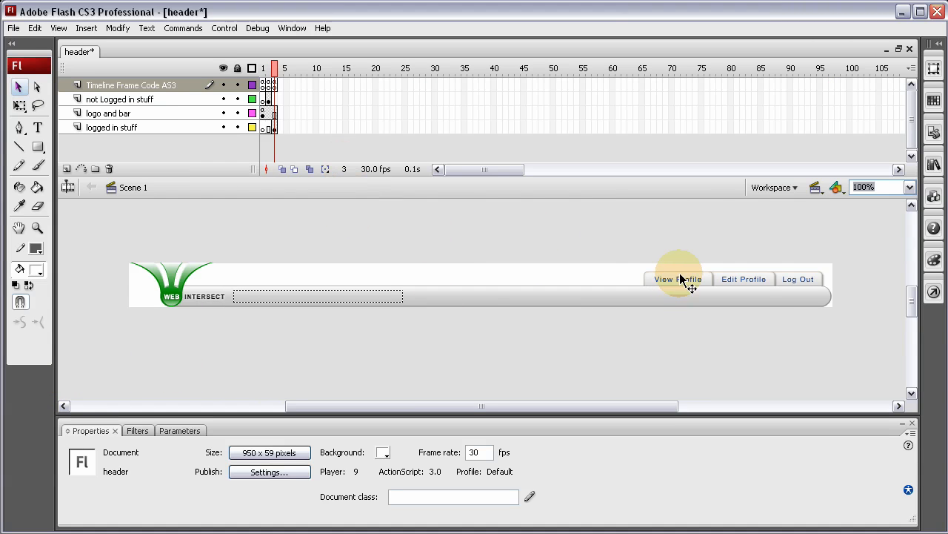
pyautogui.moveTo(412, 178)
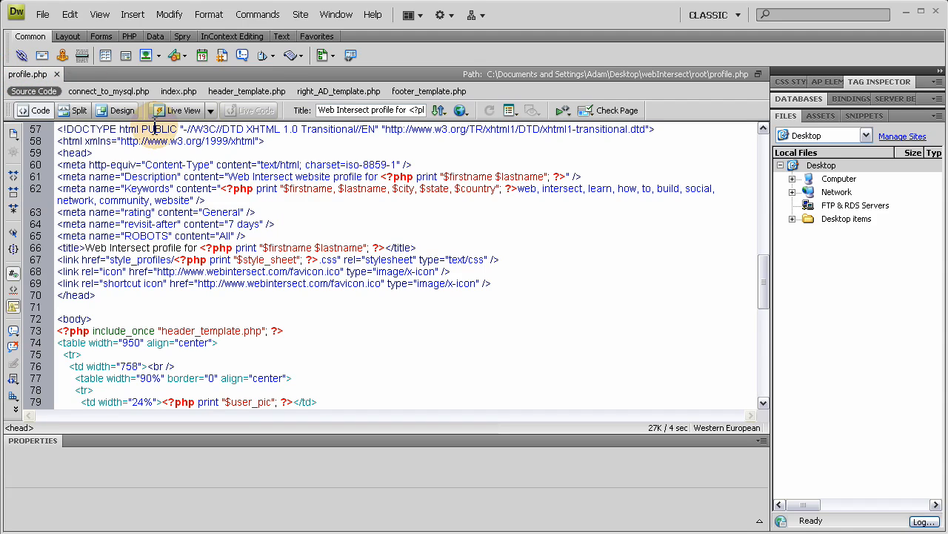
# Save the profile page as edit_profile in the site root
pyautogui.click(42, 13)
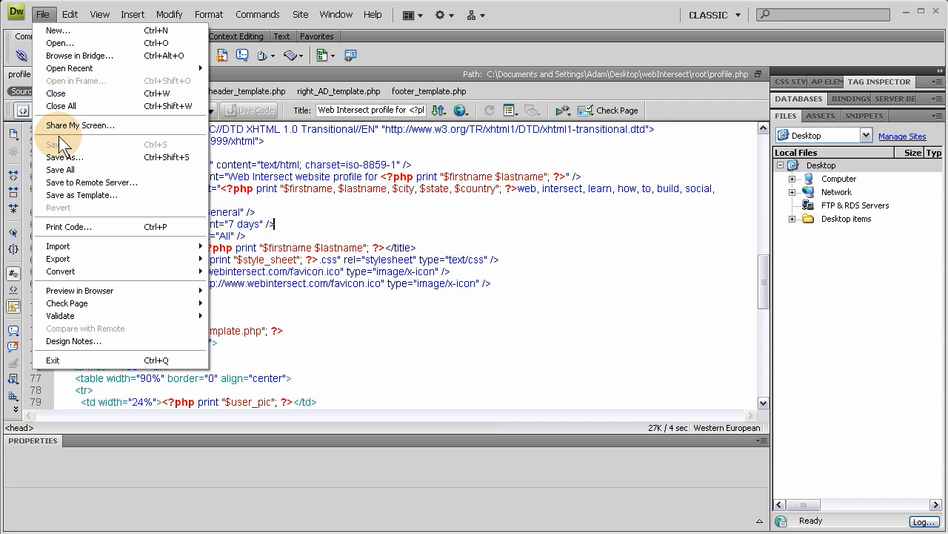
pyautogui.click(64, 157)
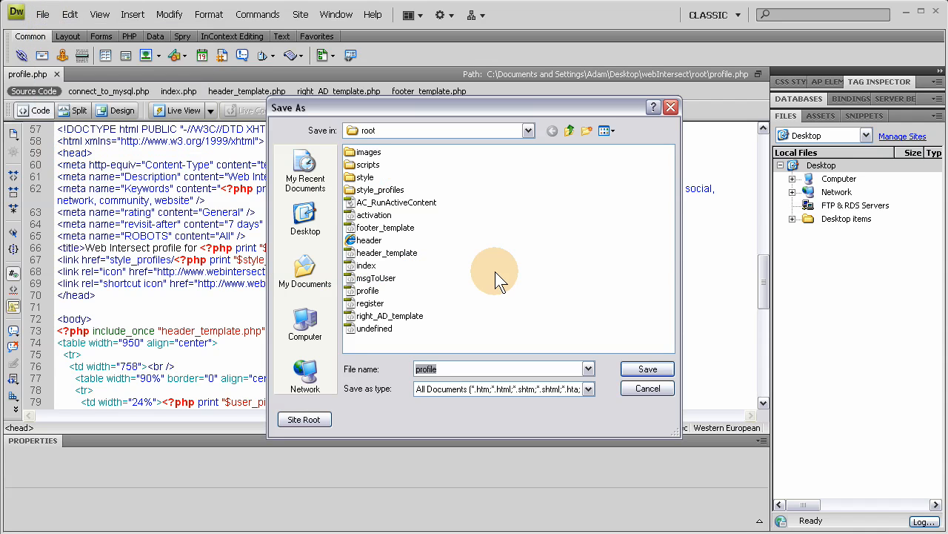
pyautogui.write('edit_')
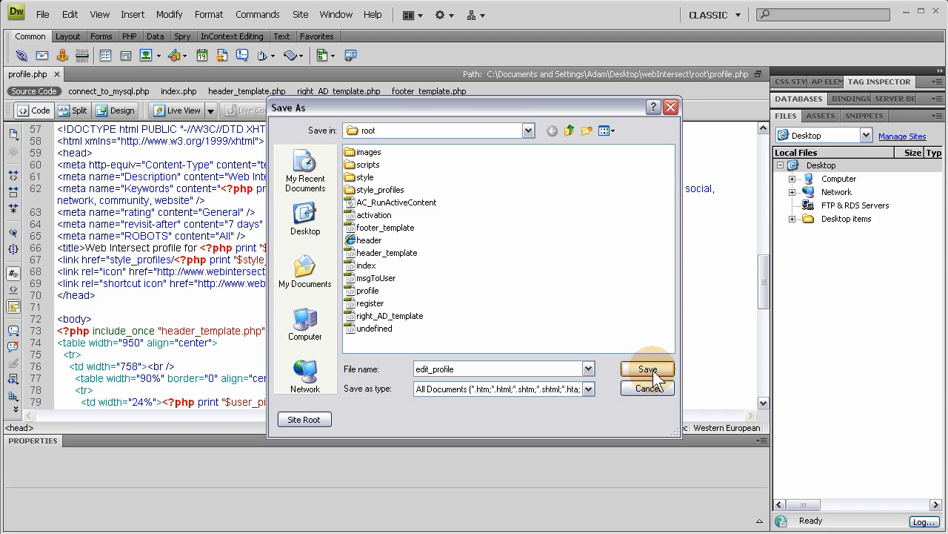
pyautogui.click(646, 369)
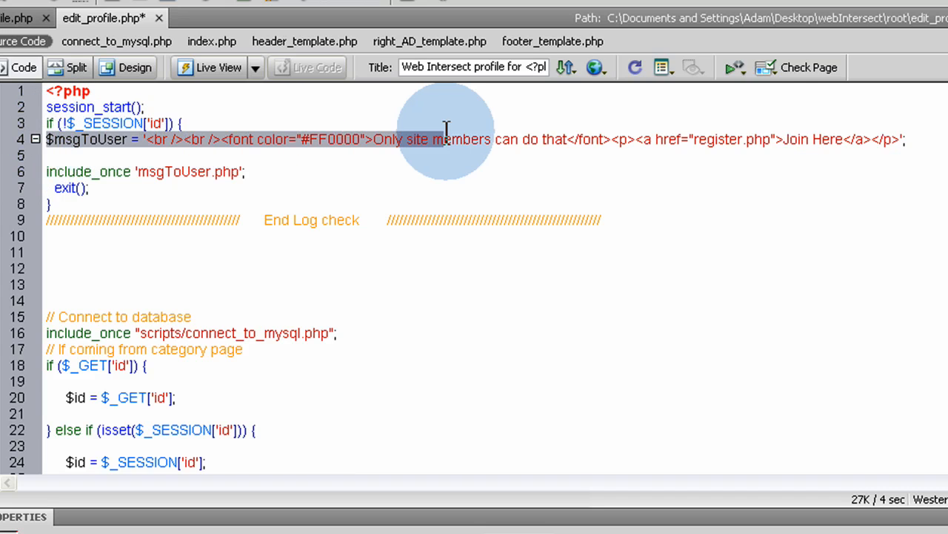
pyautogui.click(810, 140)
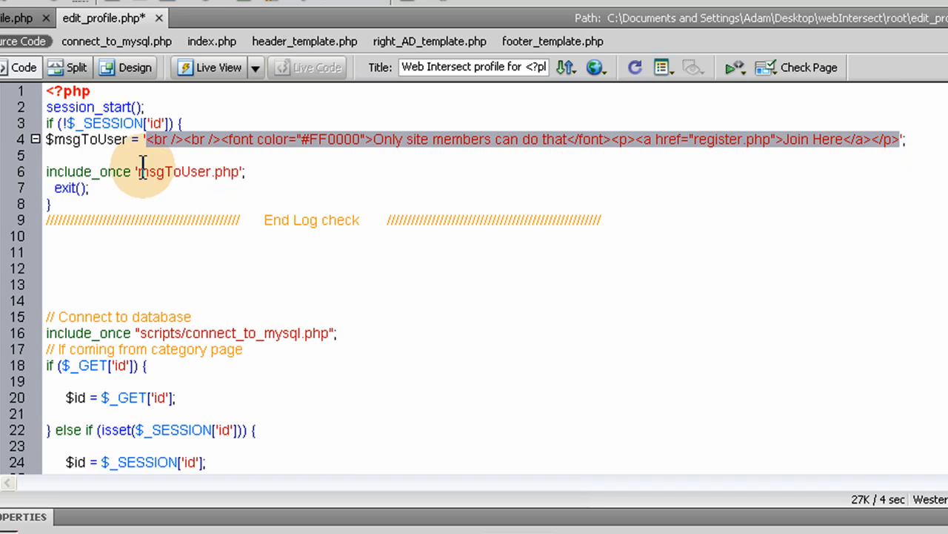
pyautogui.moveTo(232, 172)
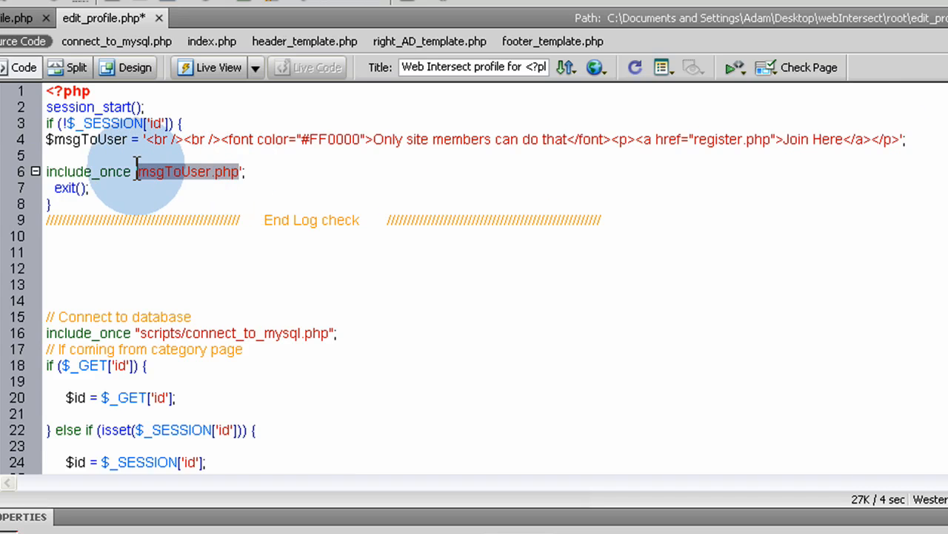
pyautogui.click(88, 188)
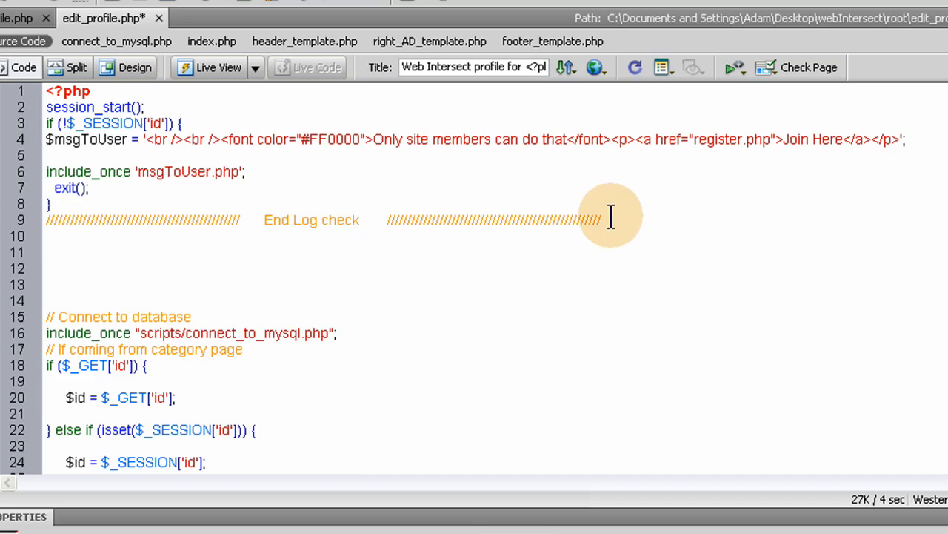
pyautogui.moveTo(118, 284)
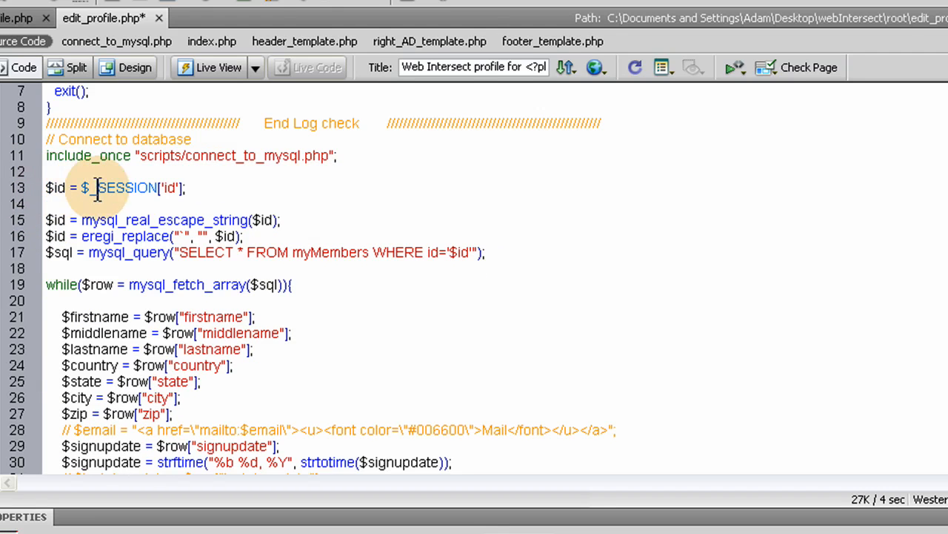
pyautogui.moveTo(96, 187); pyautogui.dragTo(186, 188)
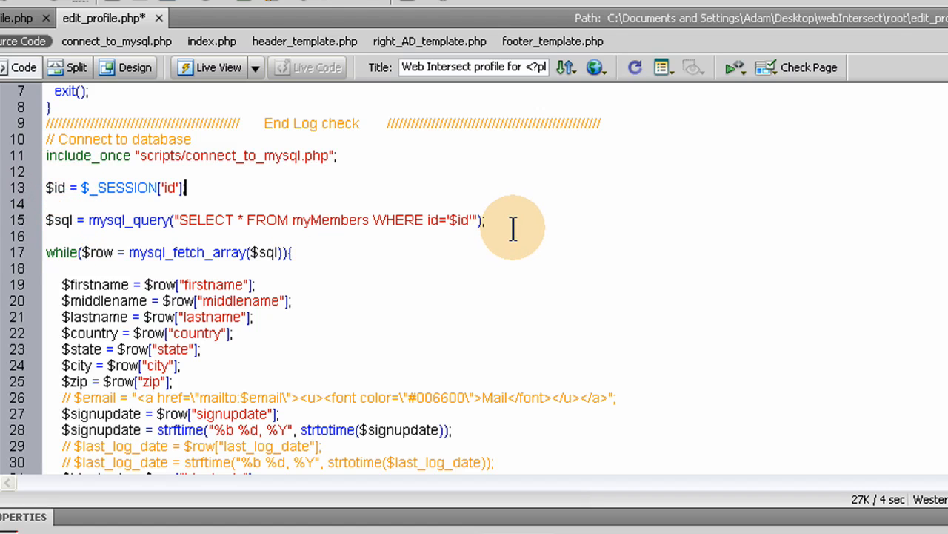
pyautogui.moveTo(311, 89)
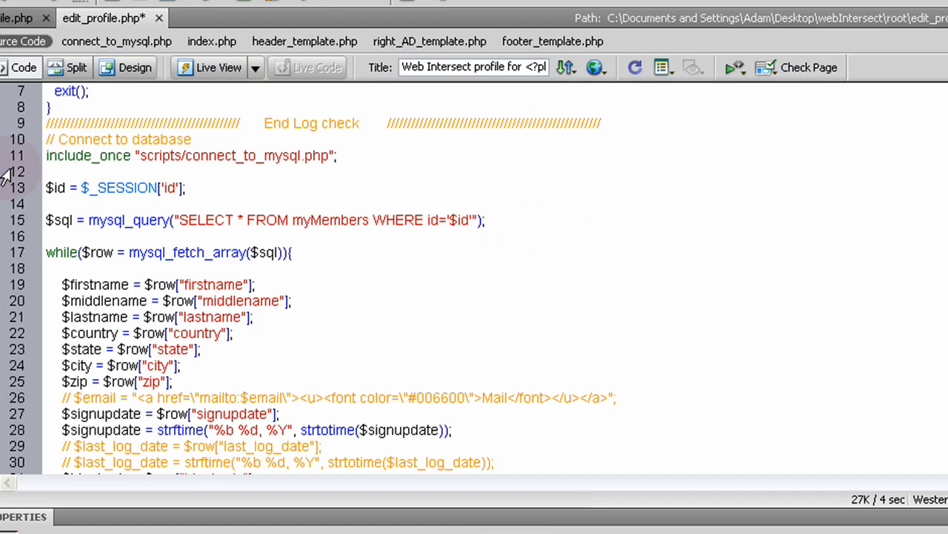
pyautogui.scroll(-3)
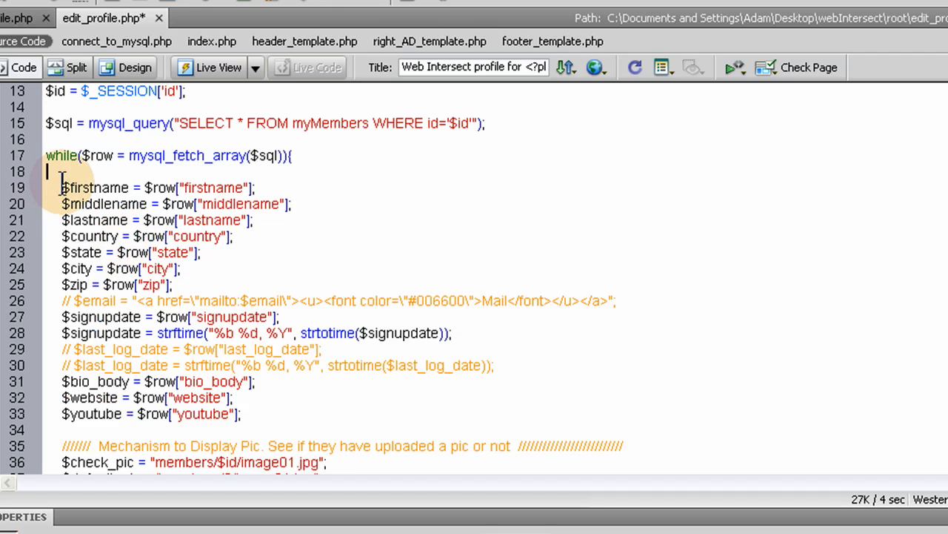
# Delete the email, signupdate and last_log_date lines from the while loop
pyautogui.moveTo(63, 186); pyautogui.dragTo(241, 414)
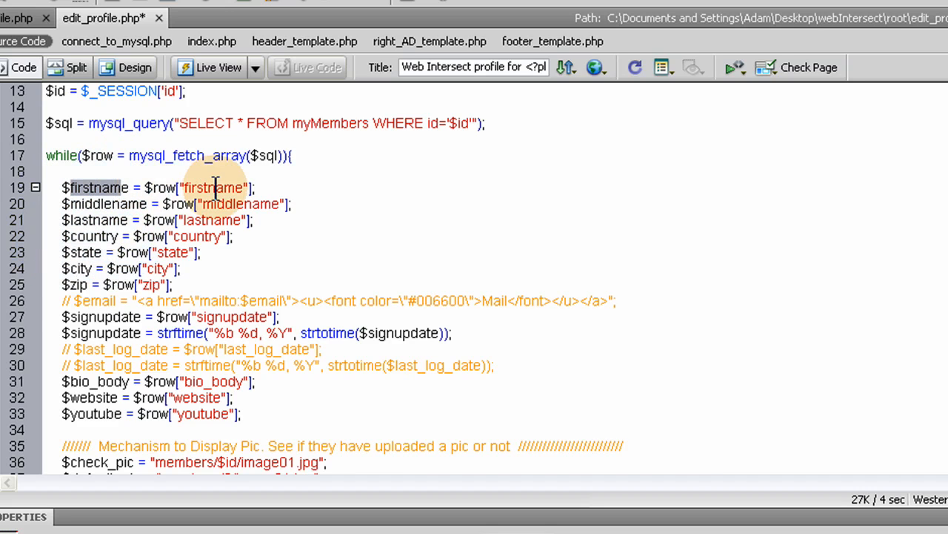
pyautogui.scroll(-3)
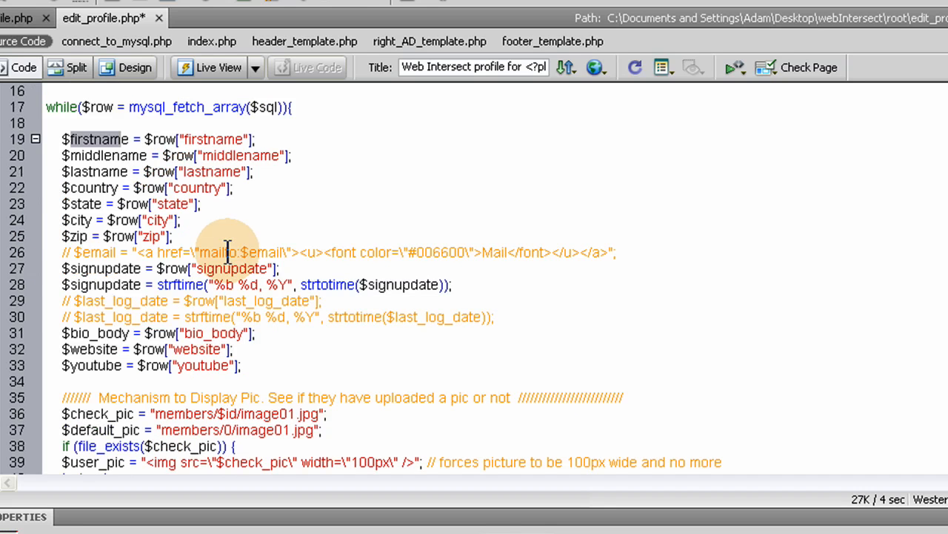
pyautogui.moveTo(541, 315)
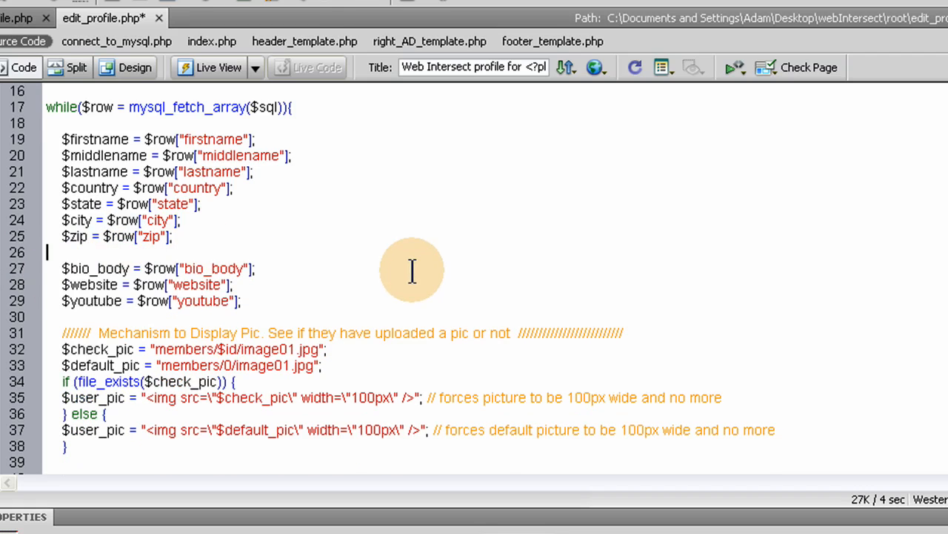
pyautogui.moveTo(403, 281)
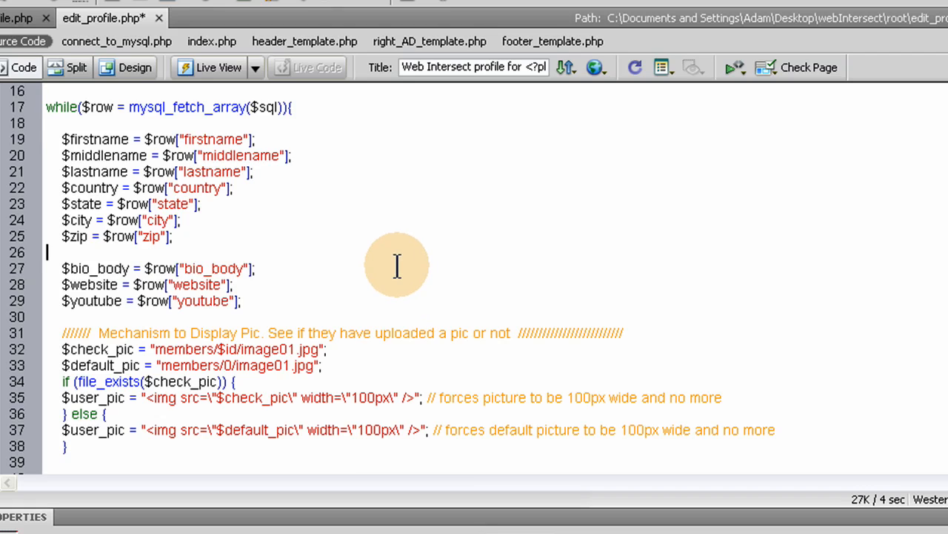
pyautogui.moveTo(276, 250)
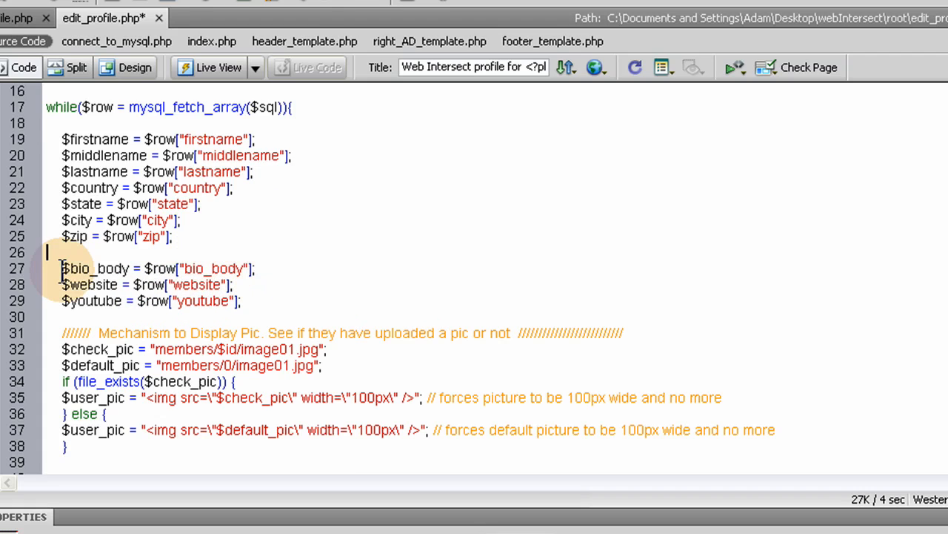
# Review the remaining bio_body assignment line before saving edit_profile.php
pyautogui.doubleClick(214, 268)
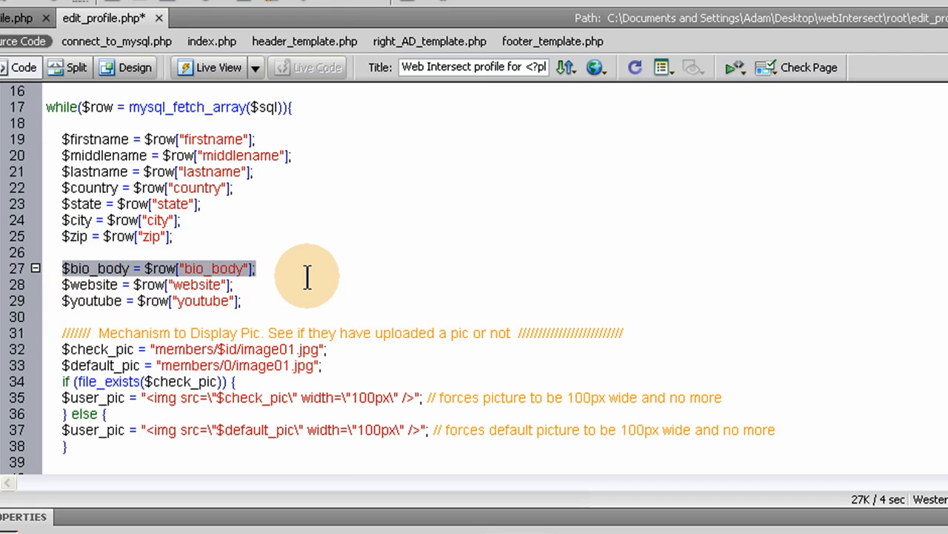
pyautogui.moveTo(303, 280)
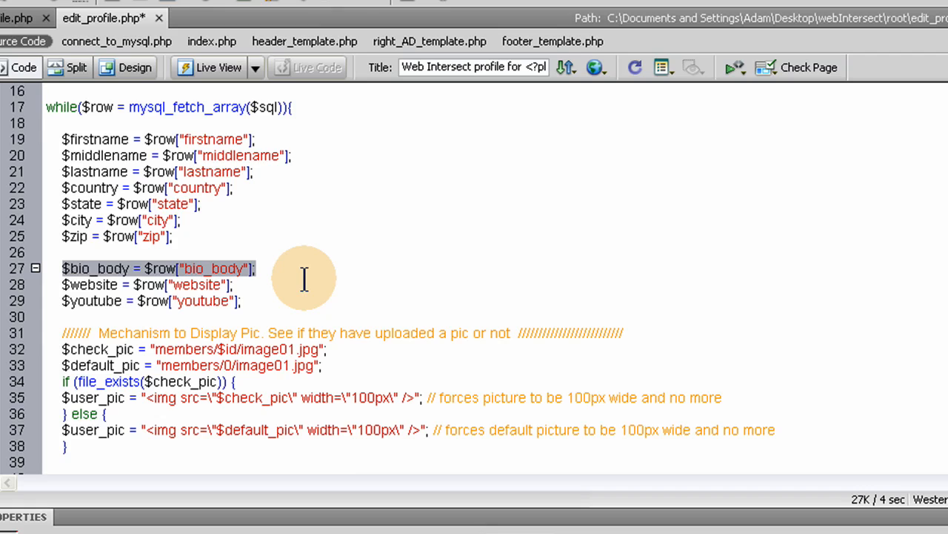
pyautogui.moveTo(309, 276)
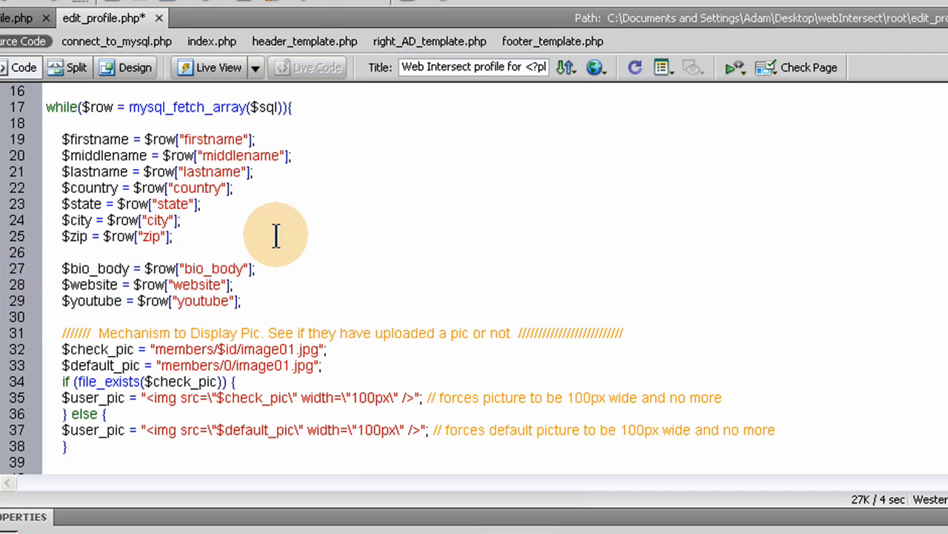
pyautogui.moveTo(243, 252)
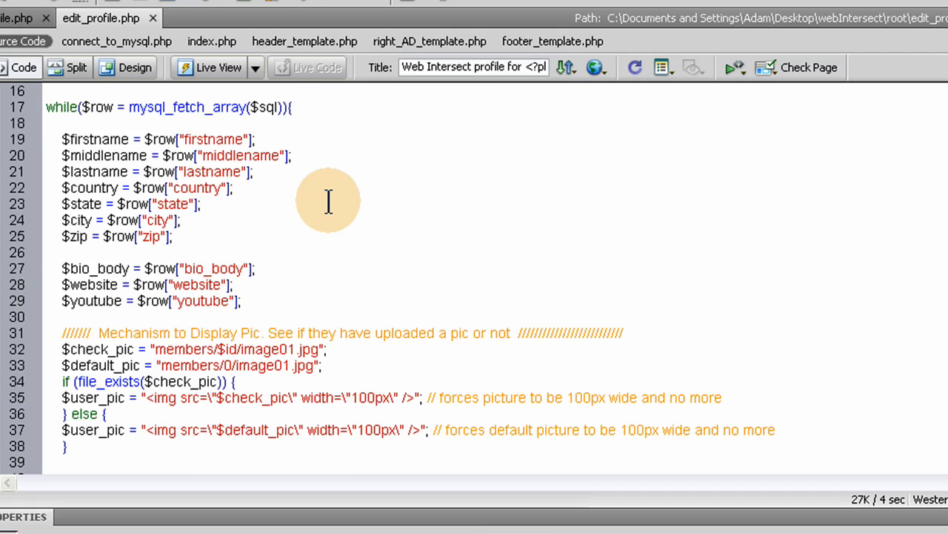
pyautogui.click(47, 251)
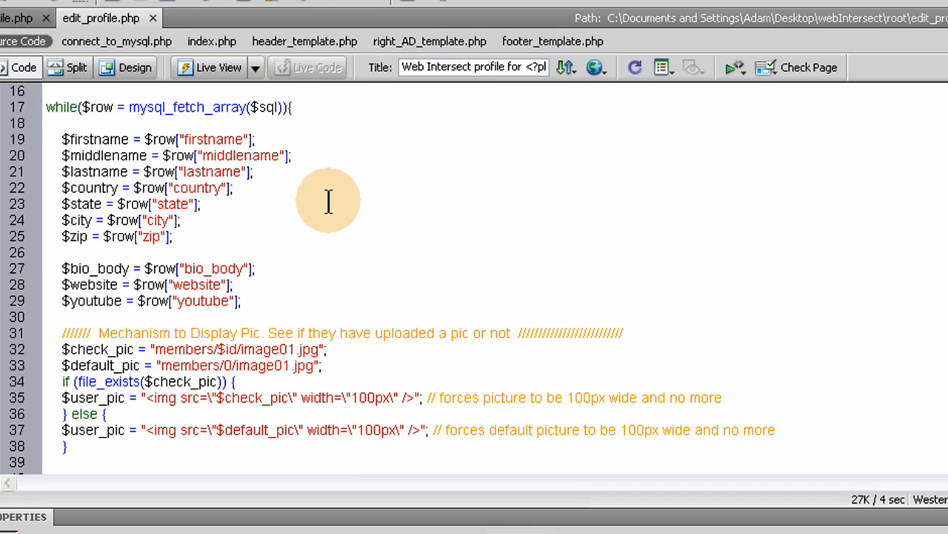
pyautogui.click(47, 252)
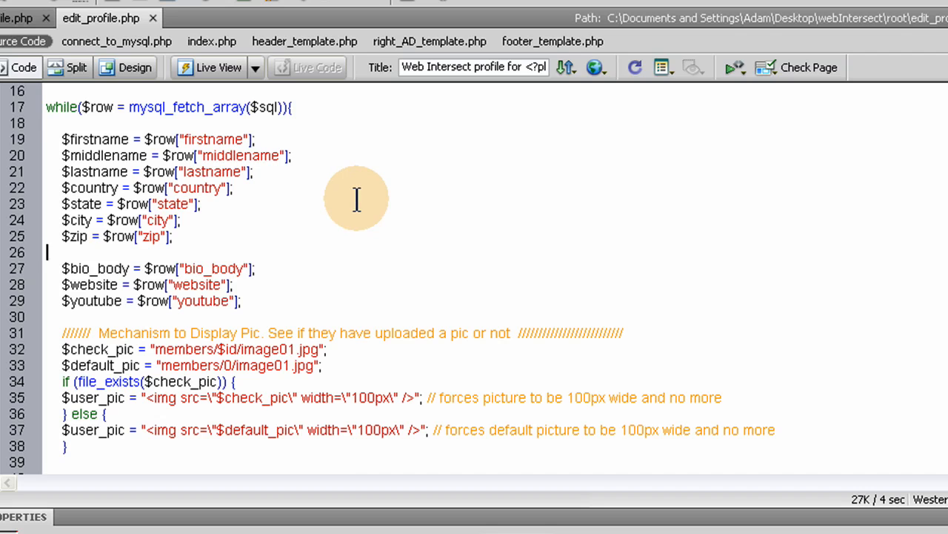
pyautogui.moveTo(235, 255)
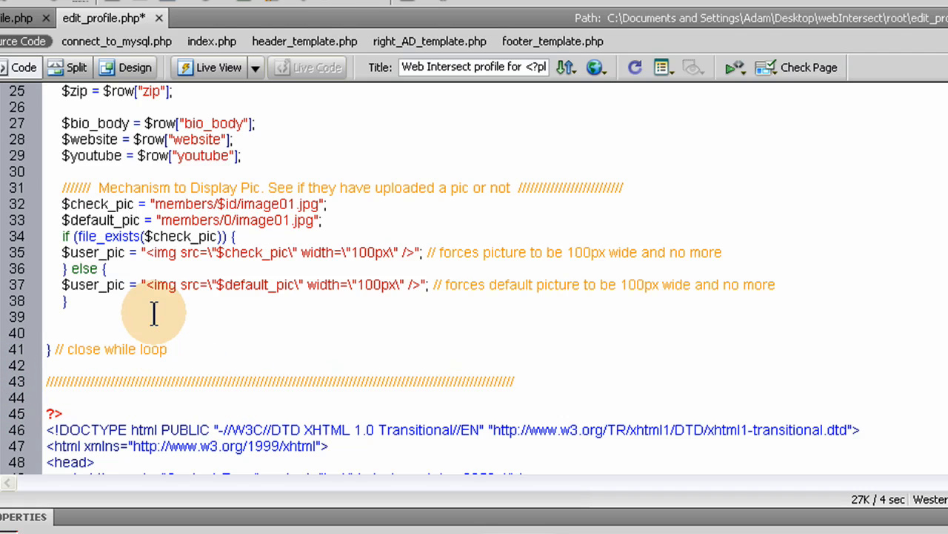
# Add a $style_sheet = "default"; line and move it inside the while loop
pyautogui.write('$style_sheet = "default";')
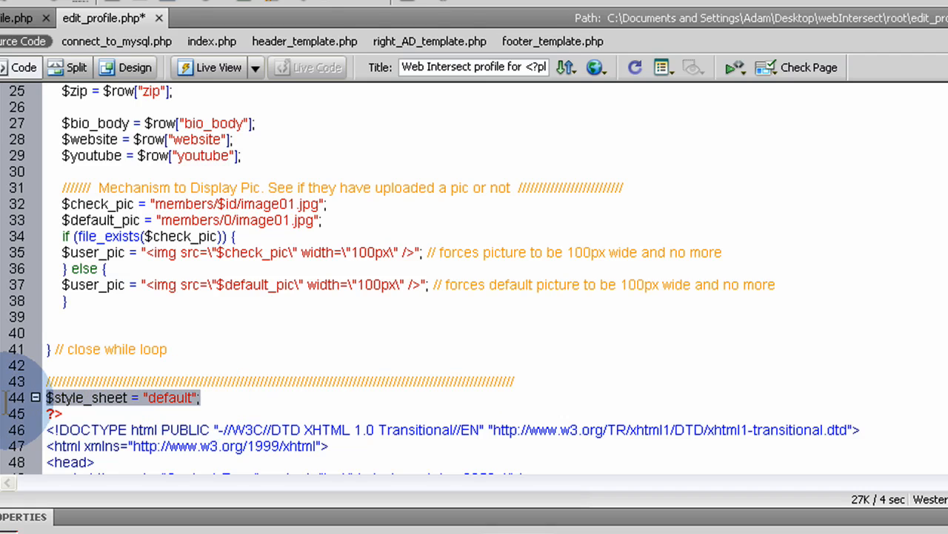
pyautogui.press('Delete')
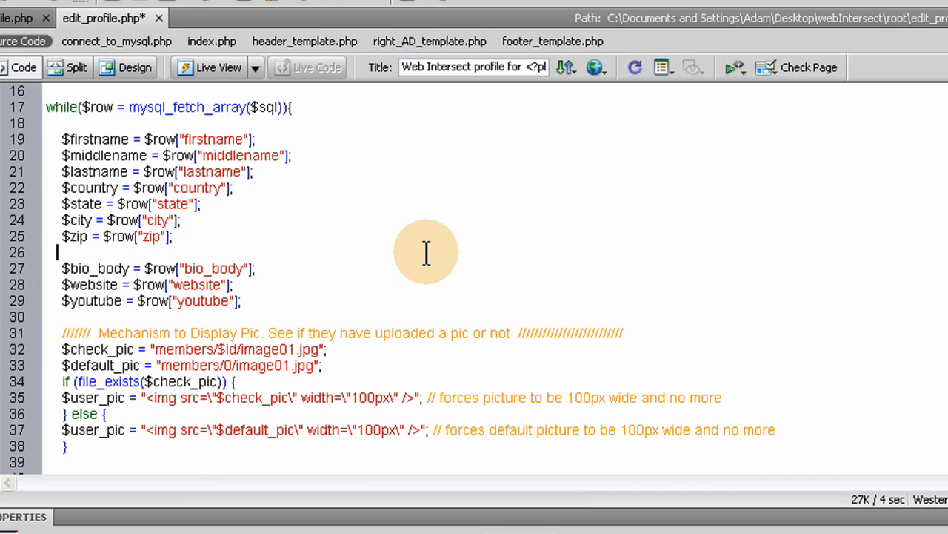
pyautogui.write('$style_sheet = "default";')
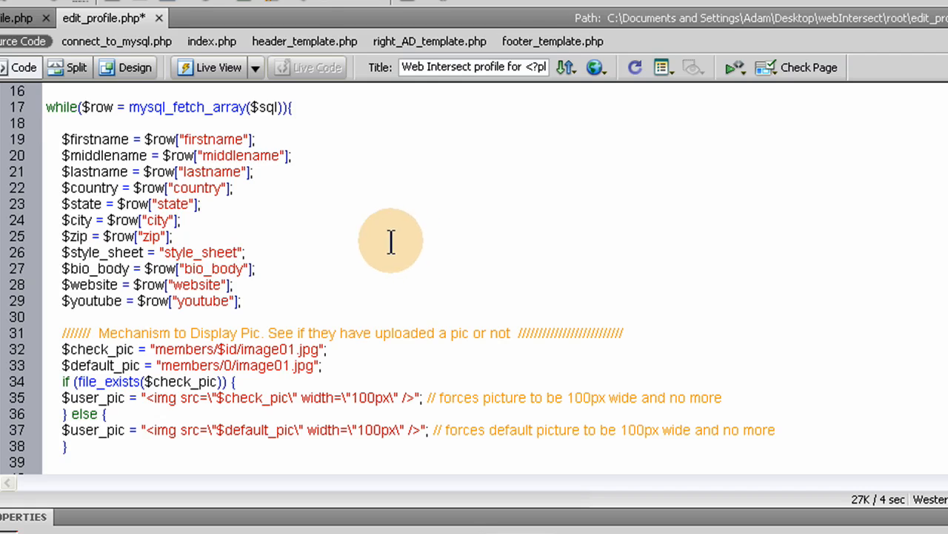
pyautogui.moveTo(273, 251)
pyautogui.write('// ')
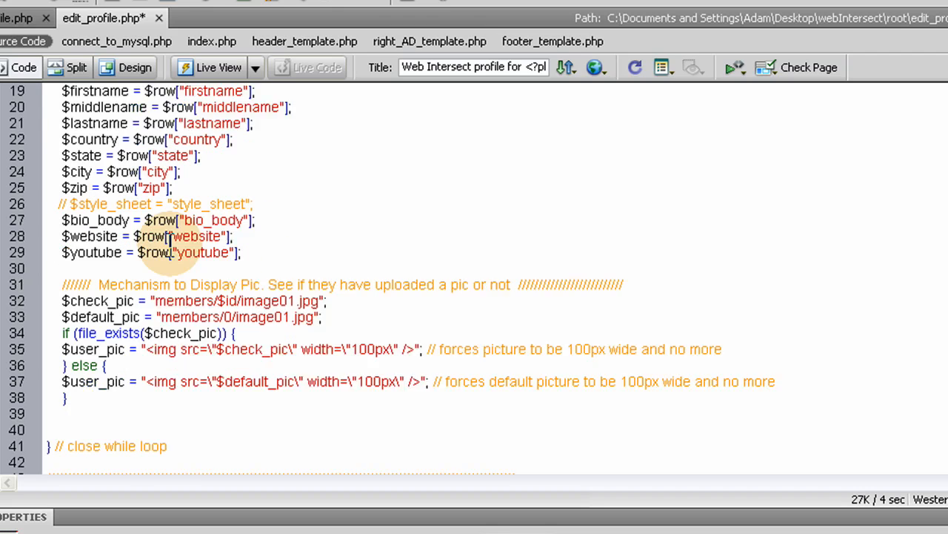
pyautogui.click(67, 203)
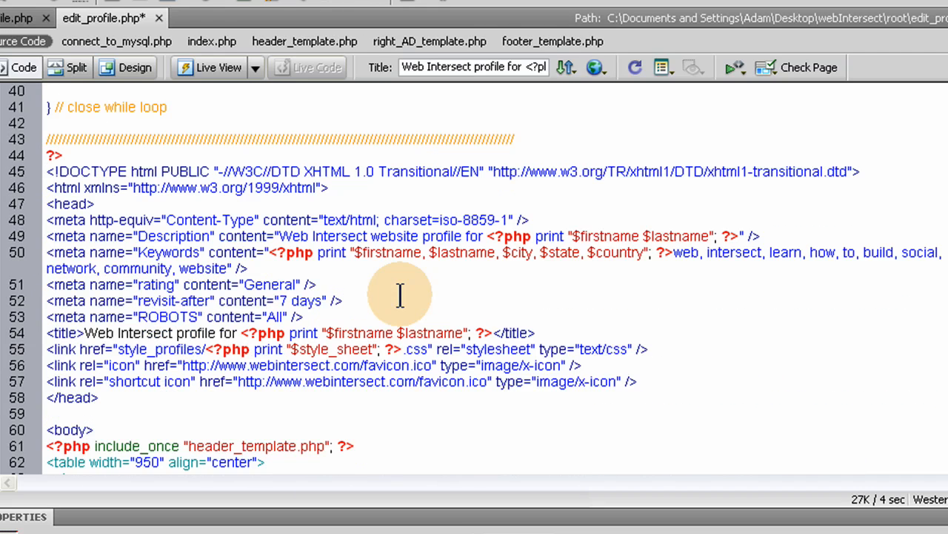
pyautogui.scroll(-3)
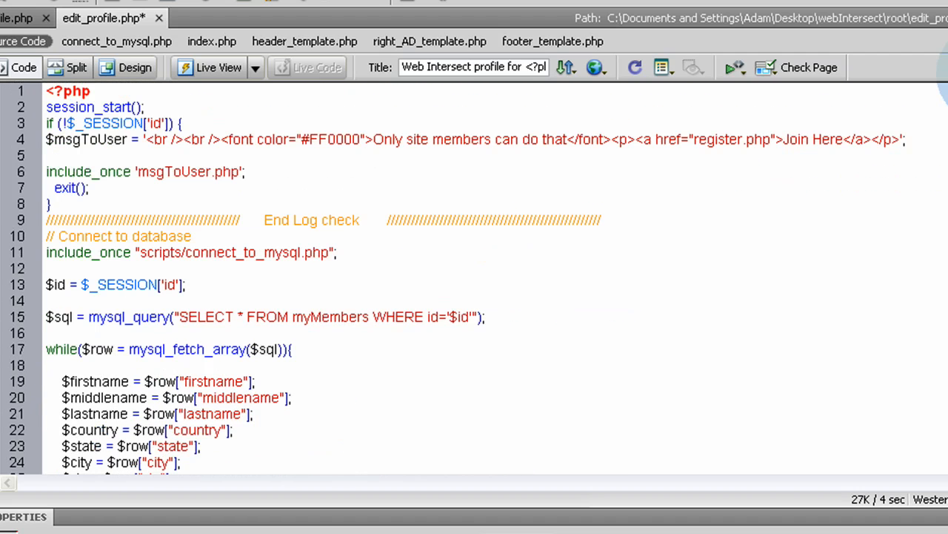
pyautogui.click(47, 90)
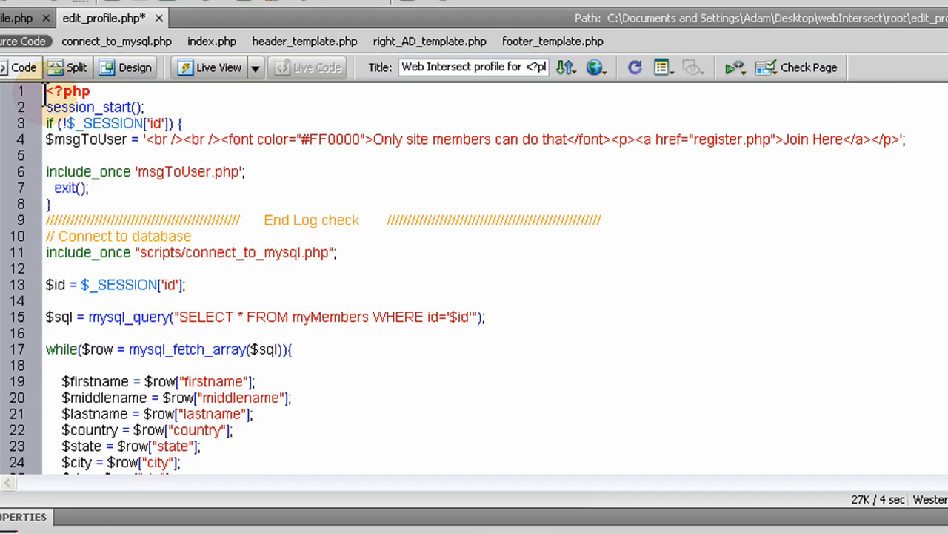
pyautogui.scroll(-3)
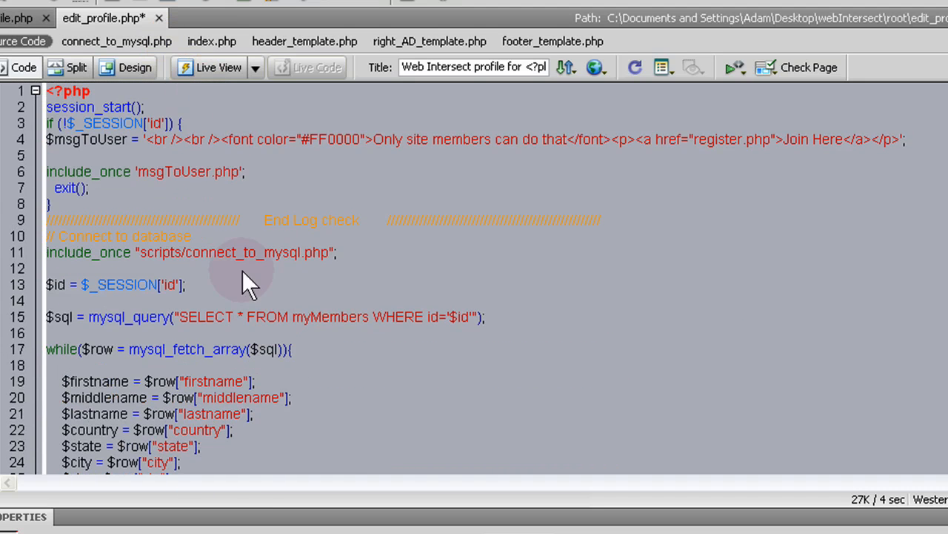
pyautogui.scroll(-3)
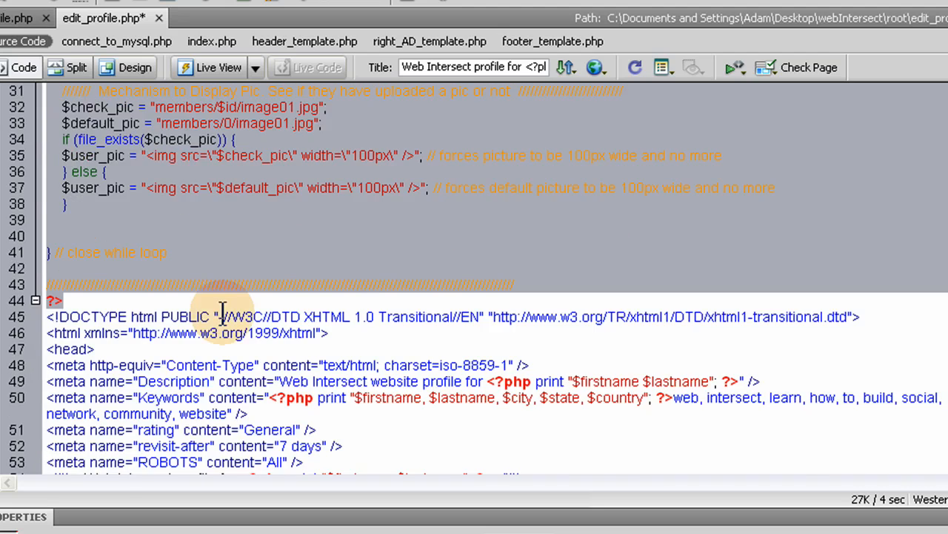
pyautogui.scroll(-3)
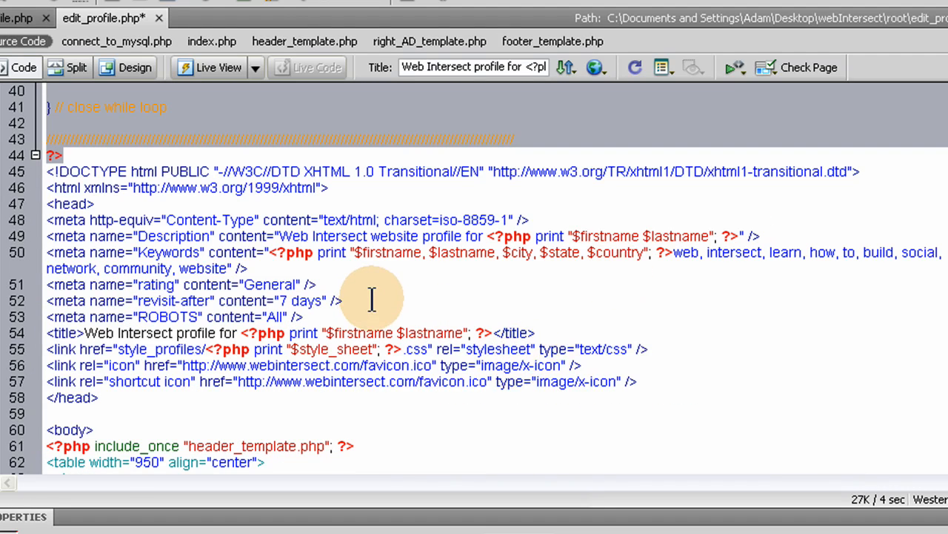
pyautogui.moveTo(373, 317)
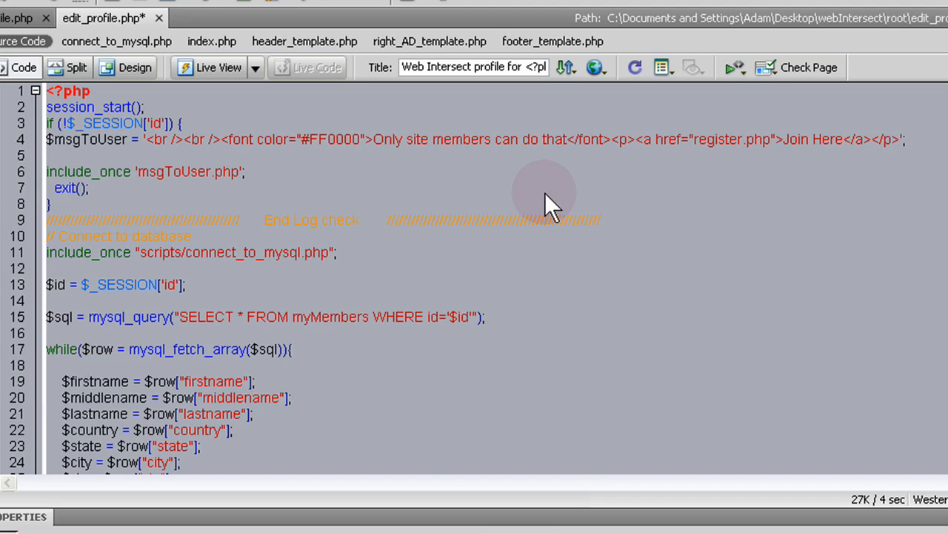
pyautogui.moveTo(544, 207)
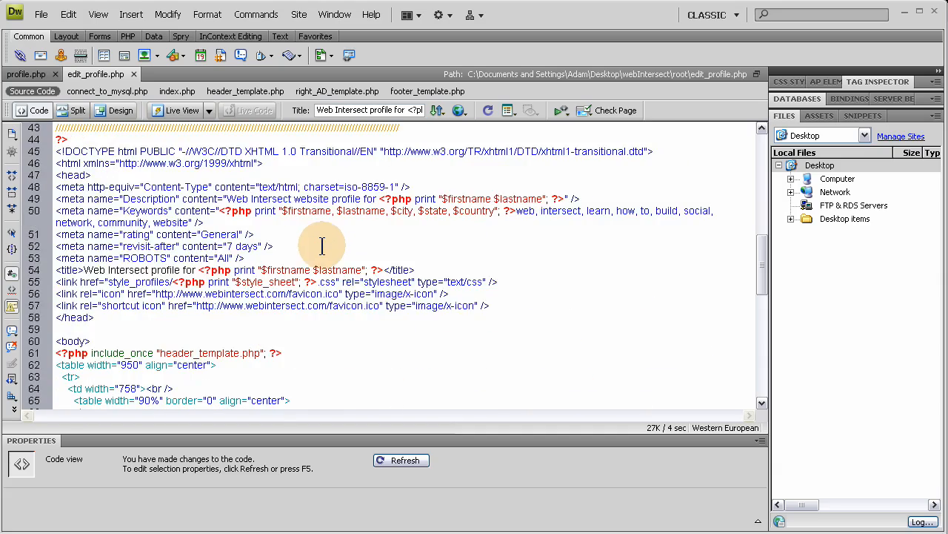
pyautogui.scroll(-3)
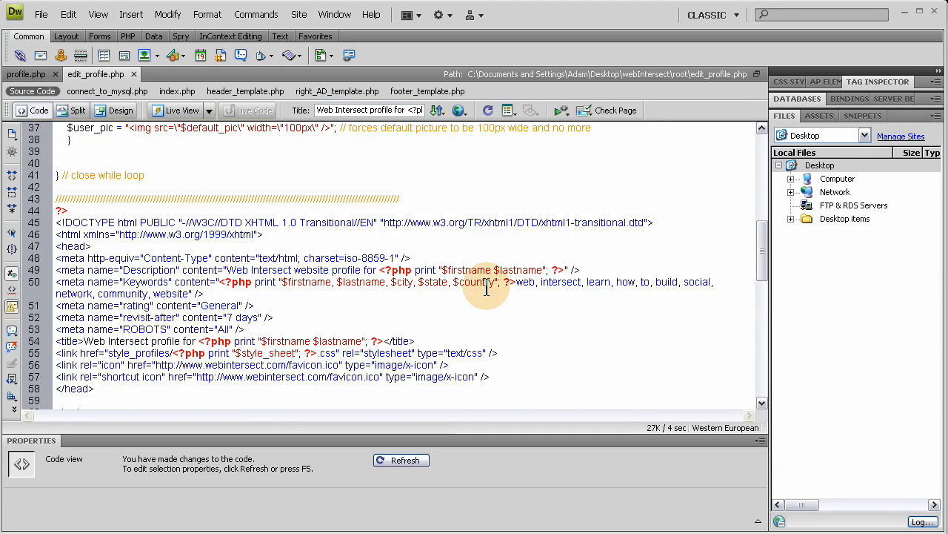
pyautogui.scroll(-3)
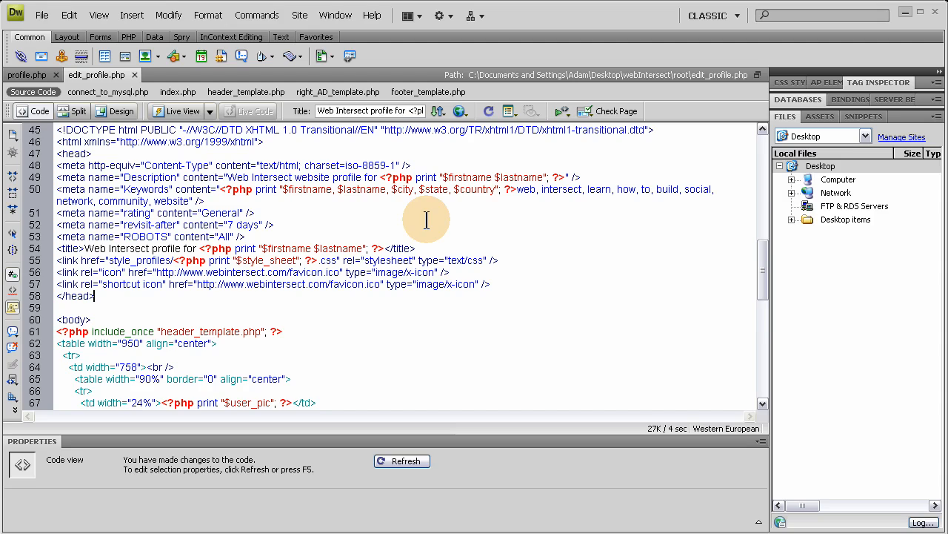
pyautogui.click(226, 177)
pyautogui.write('edit, p')
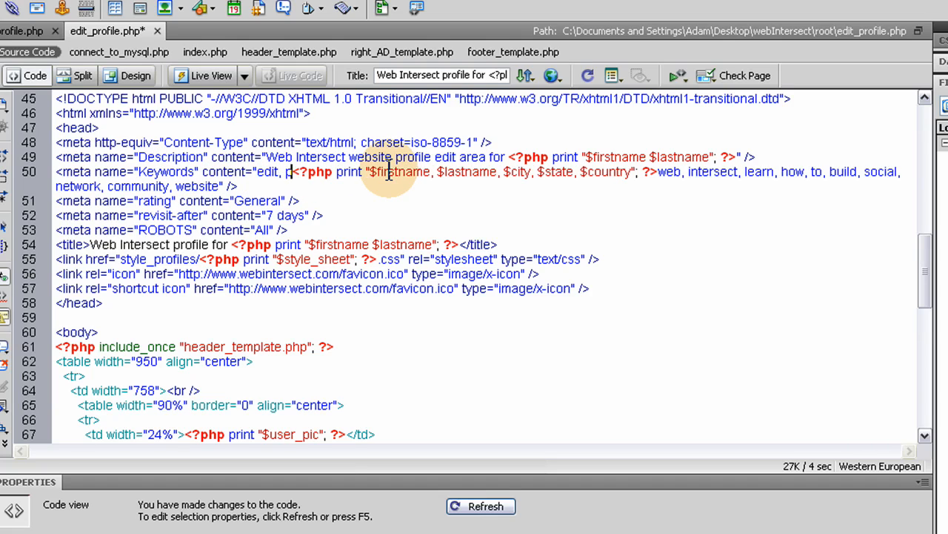
# Add 'profile, data, info' to the keywords meta tag
pyautogui.write('rofile,')
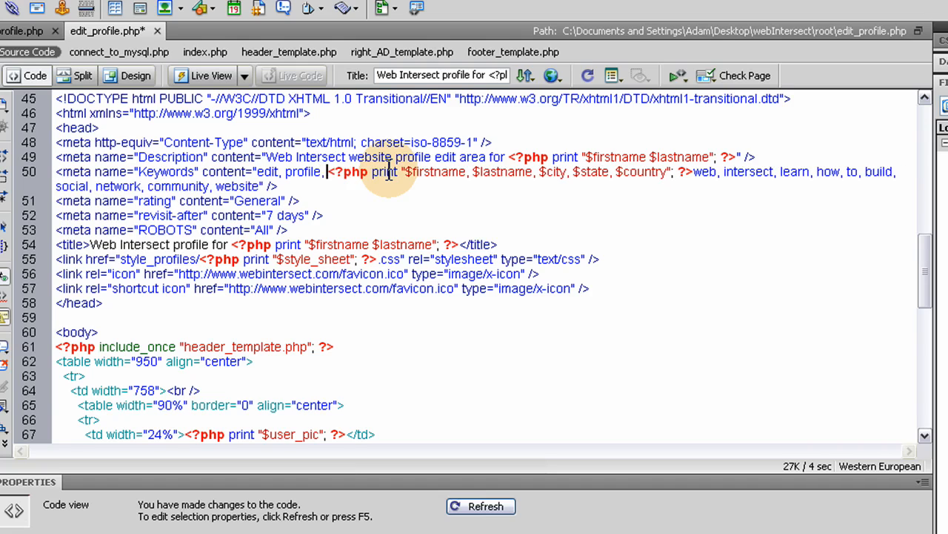
pyautogui.write('data,')
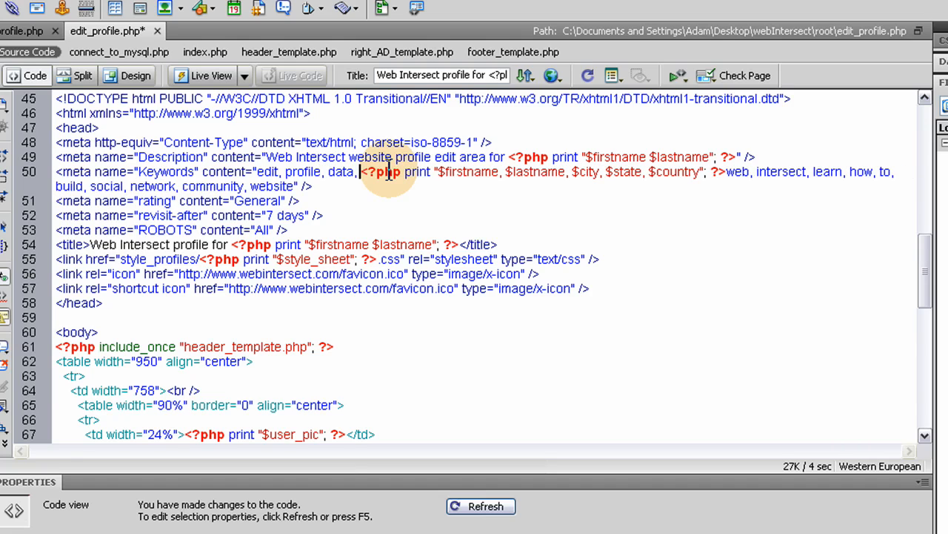
pyautogui.write('information,')
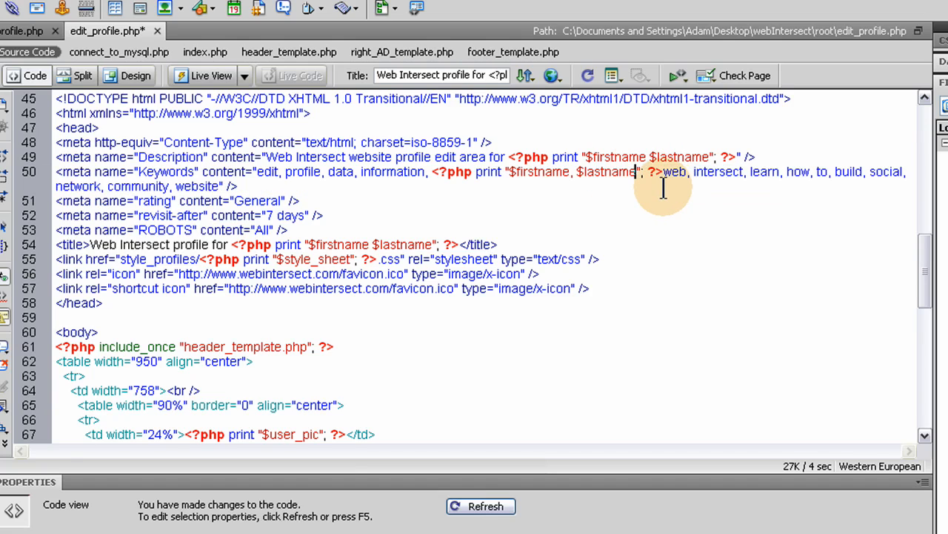
pyautogui.moveTo(558, 176)
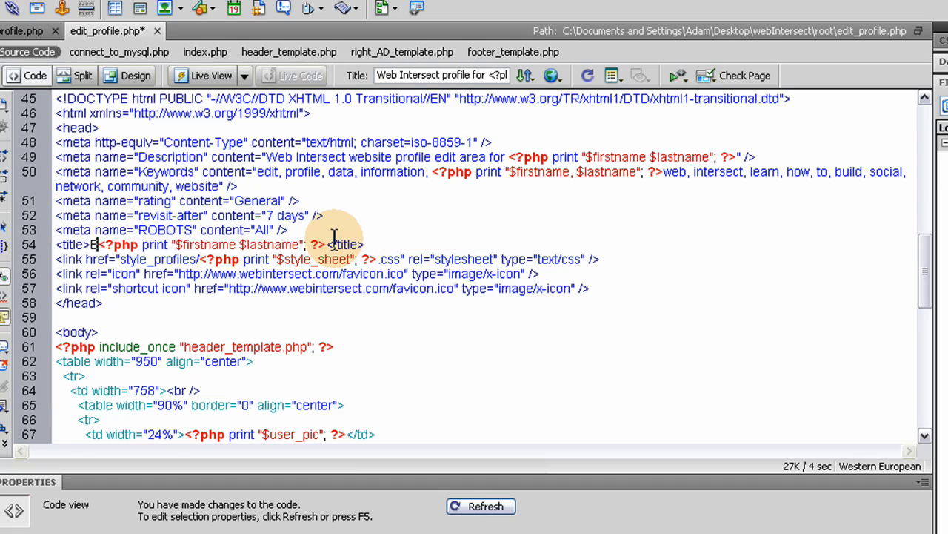
# Change the title text to 'Edit profile area for' before the PHP name
pyautogui.write('Edit prof')
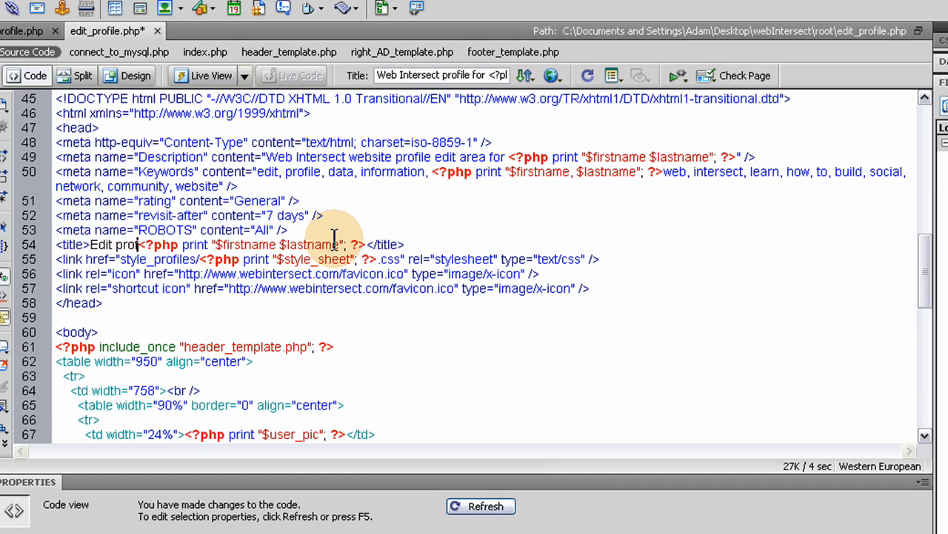
pyautogui.write('file')
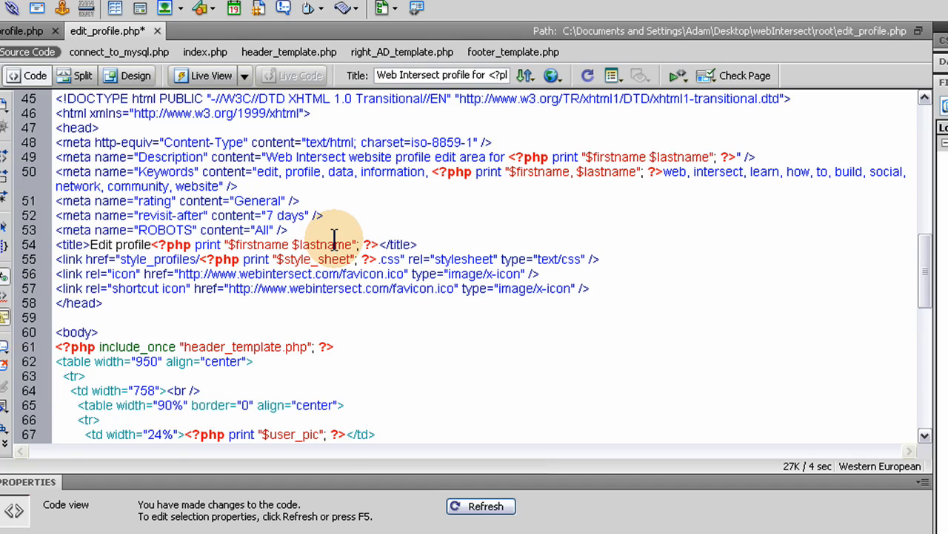
pyautogui.write('area for')
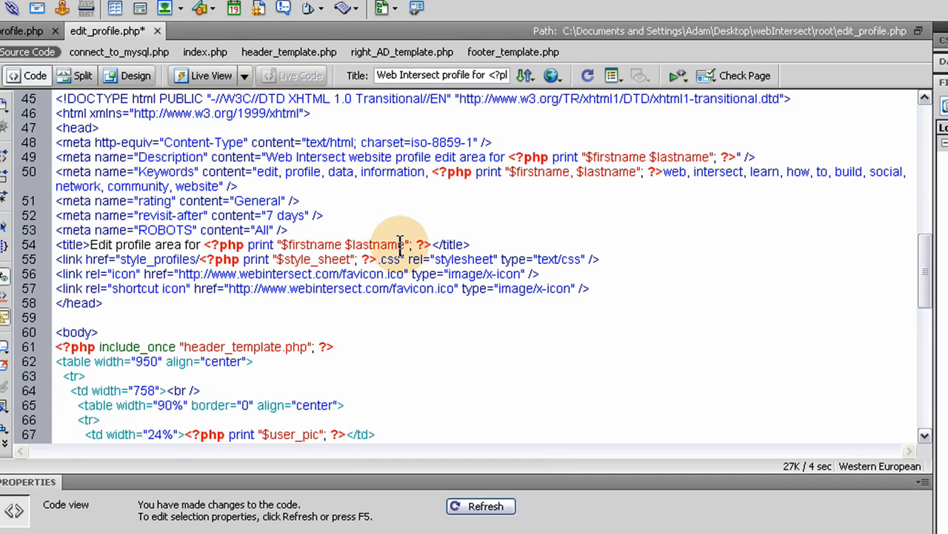
pyautogui.doubleClick(374, 244)
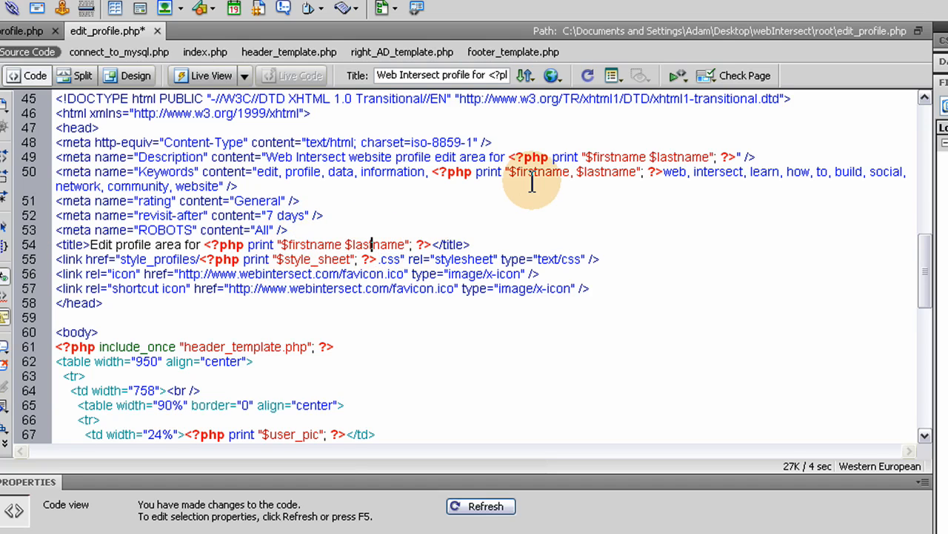
pyautogui.moveTo(354, 161)
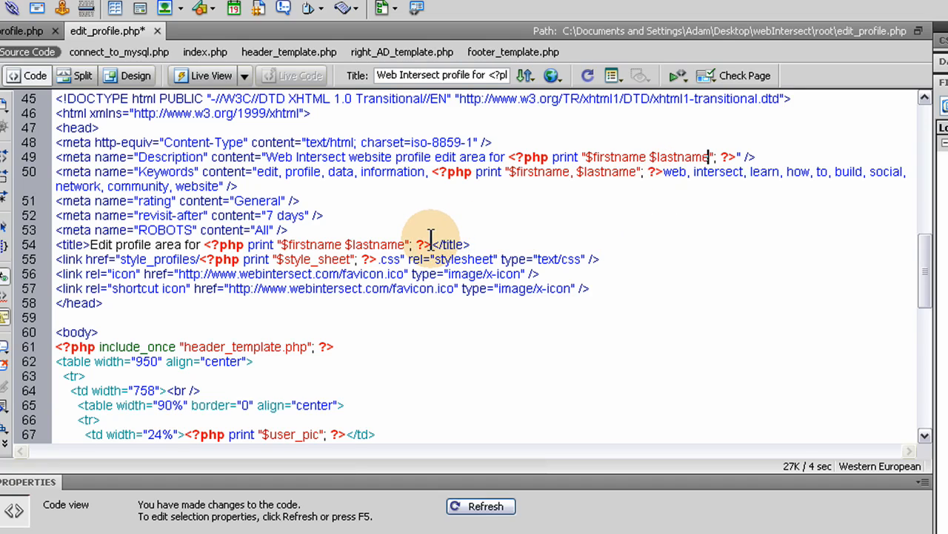
pyautogui.moveTo(534, 244)
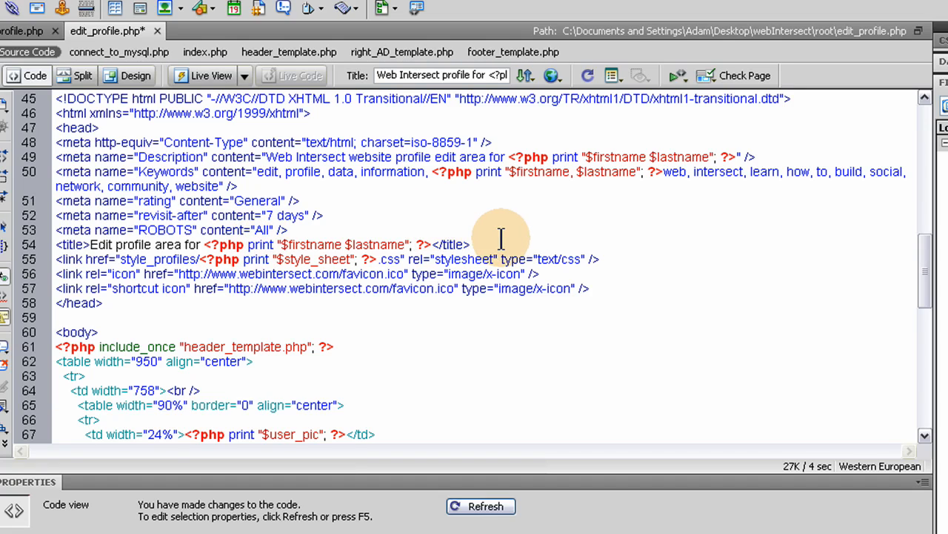
pyautogui.moveTo(548, 229)
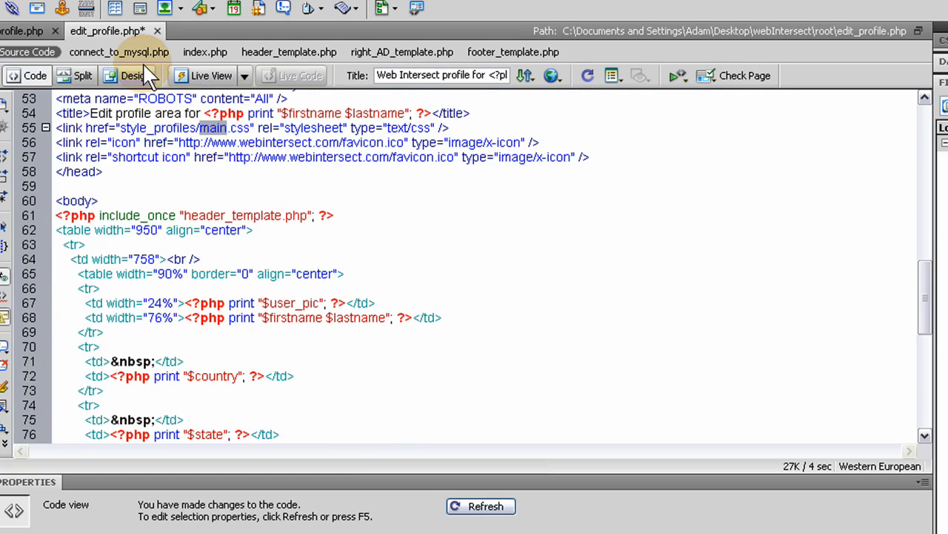
# In Design view, widen the profile row's first column to about 90%
pyautogui.click(211, 75)
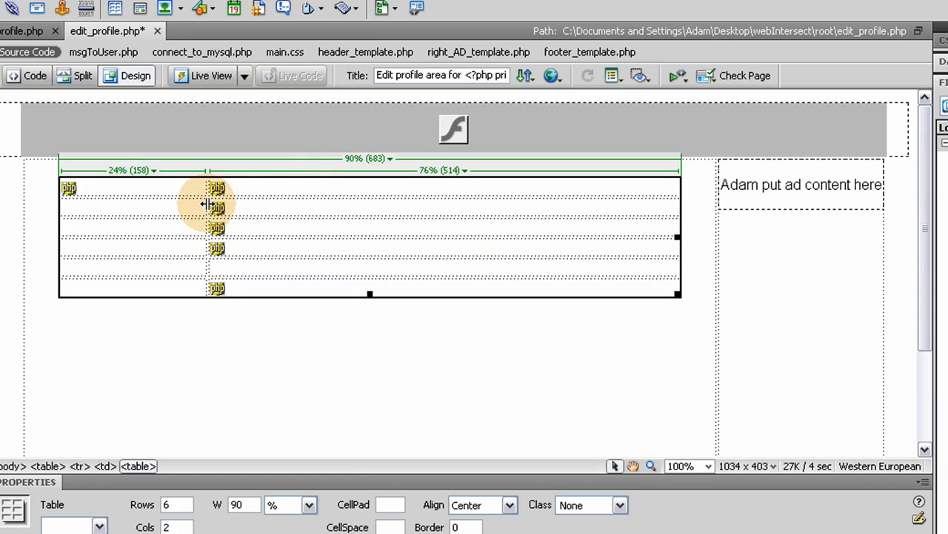
pyautogui.moveTo(207, 205)
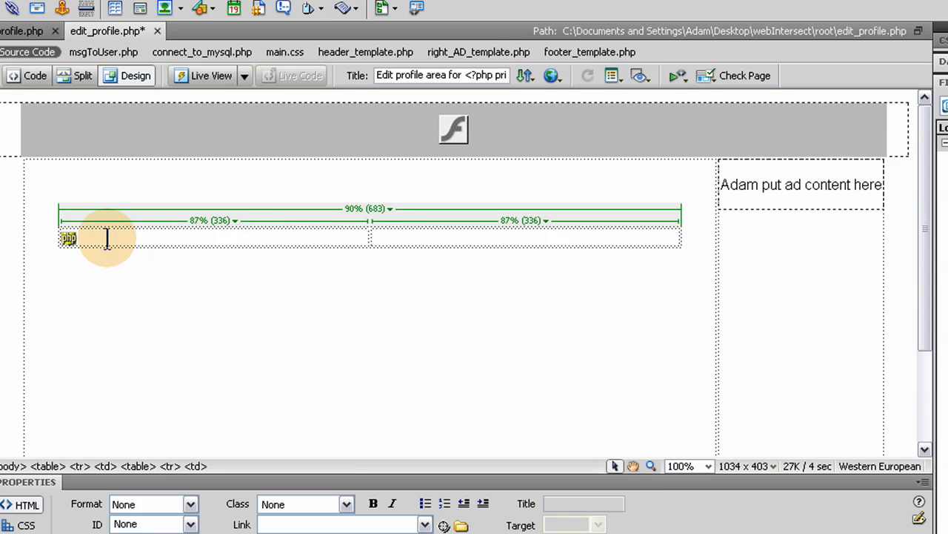
pyautogui.click(69, 237)
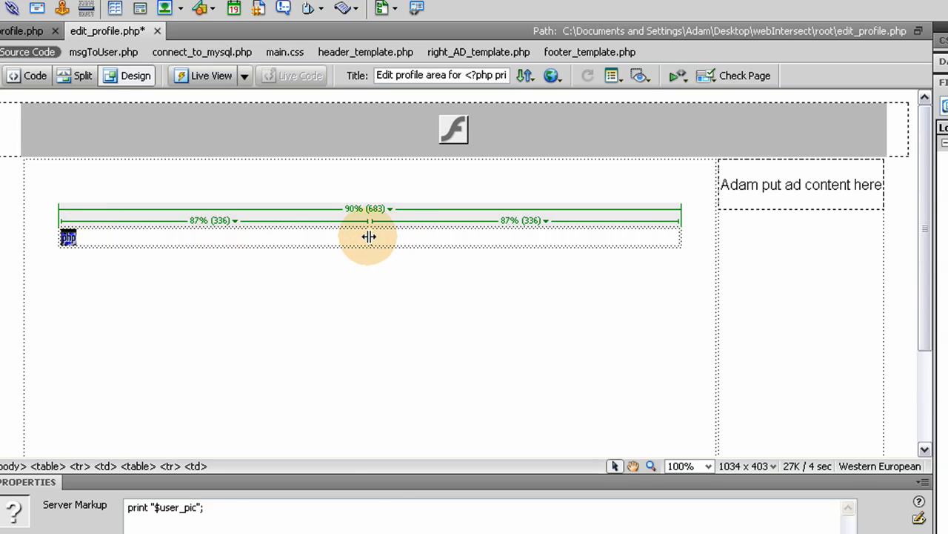
pyautogui.moveTo(369, 235); pyautogui.dragTo(601, 239)
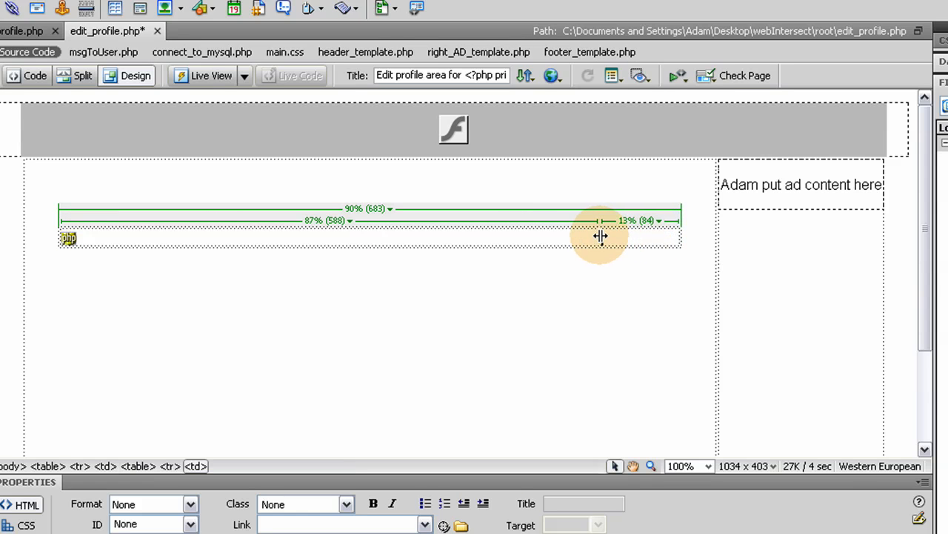
pyautogui.moveTo(599, 236); pyautogui.dragTo(615, 238)
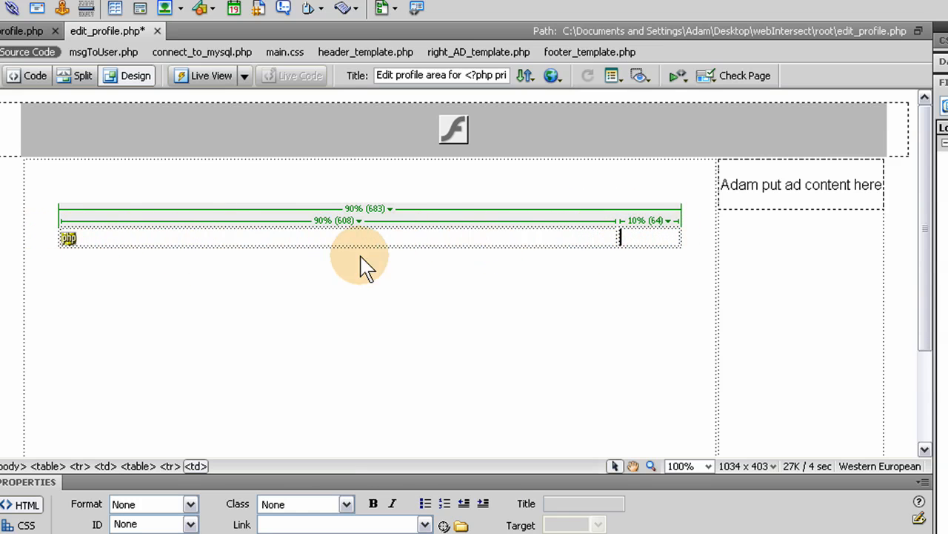
pyautogui.moveTo(89, 281)
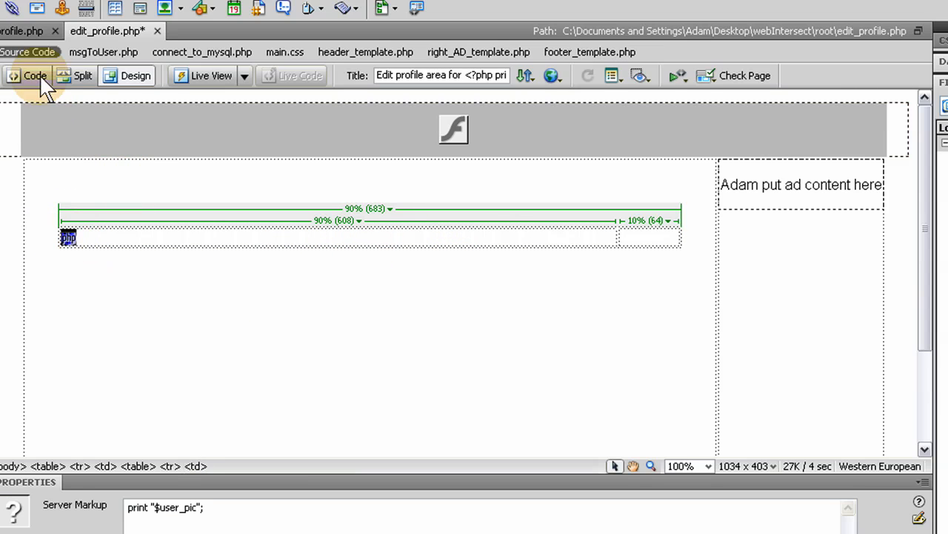
pyautogui.click(34, 75)
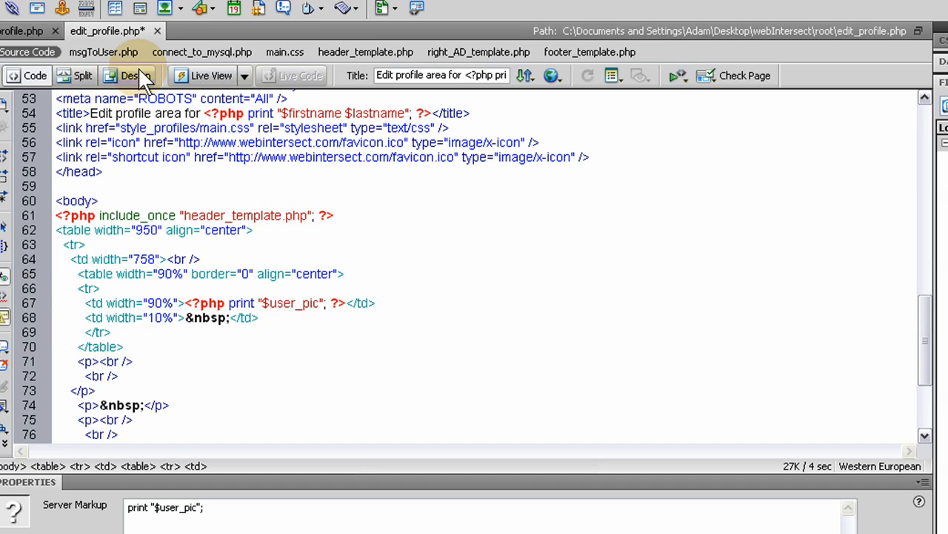
pyautogui.click(128, 75)
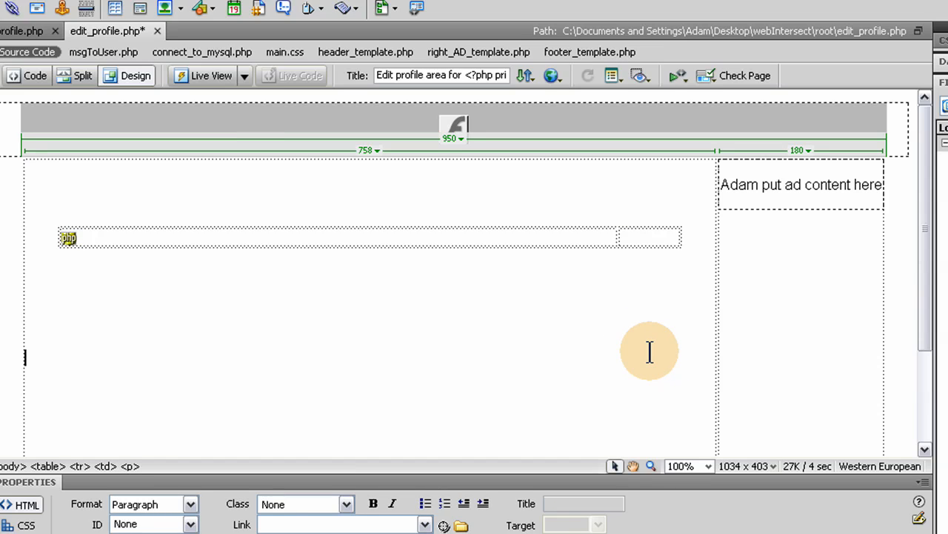
pyautogui.moveTo(775, 405)
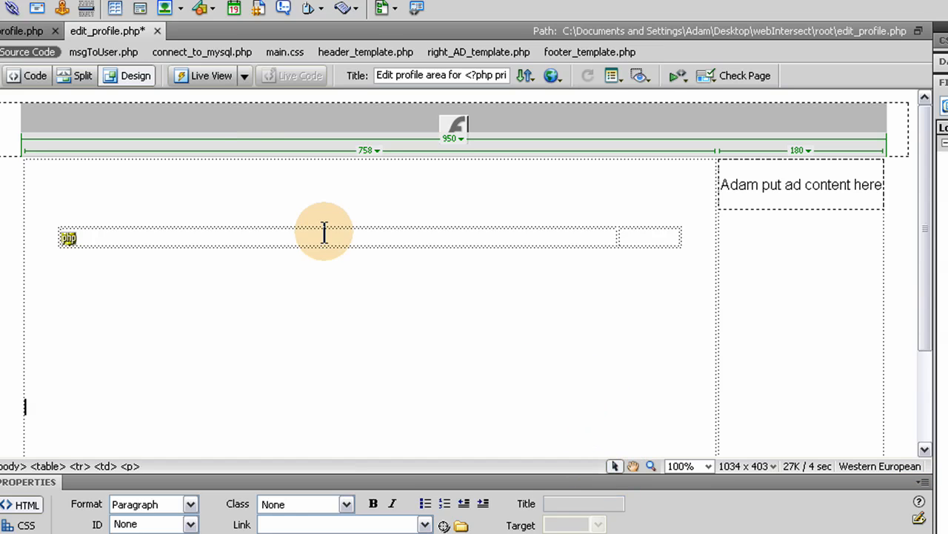
pyautogui.moveTo(391, 295)
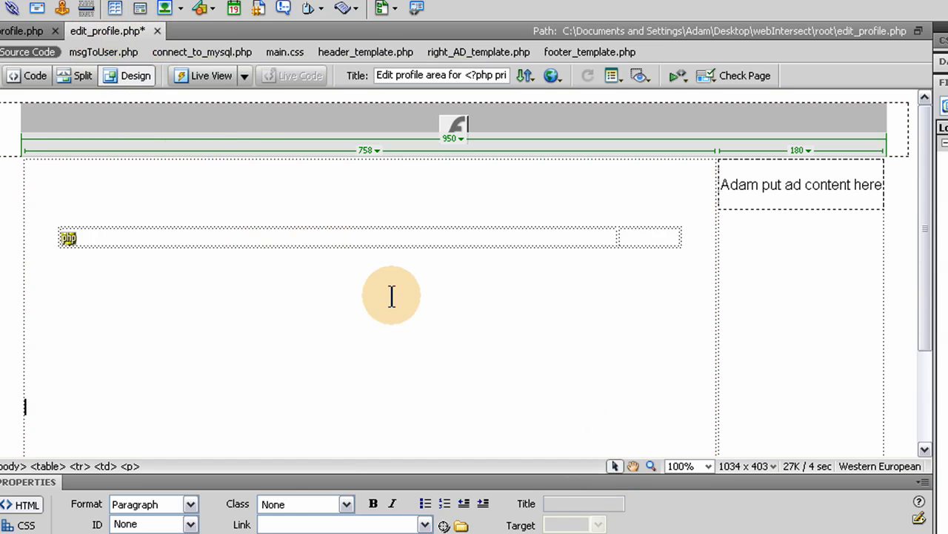